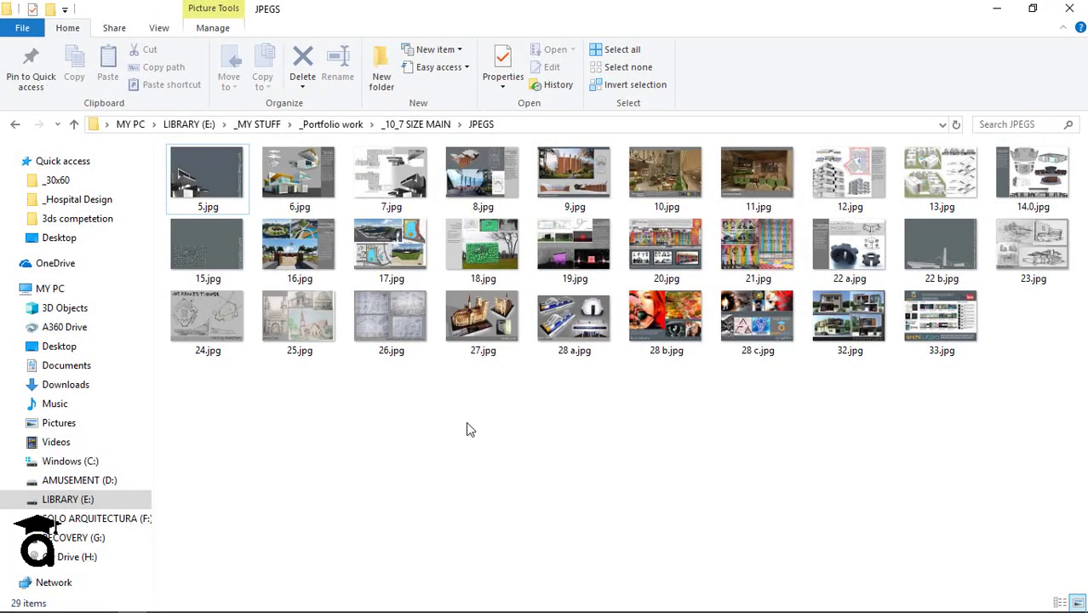
mouse_move(964, 441)
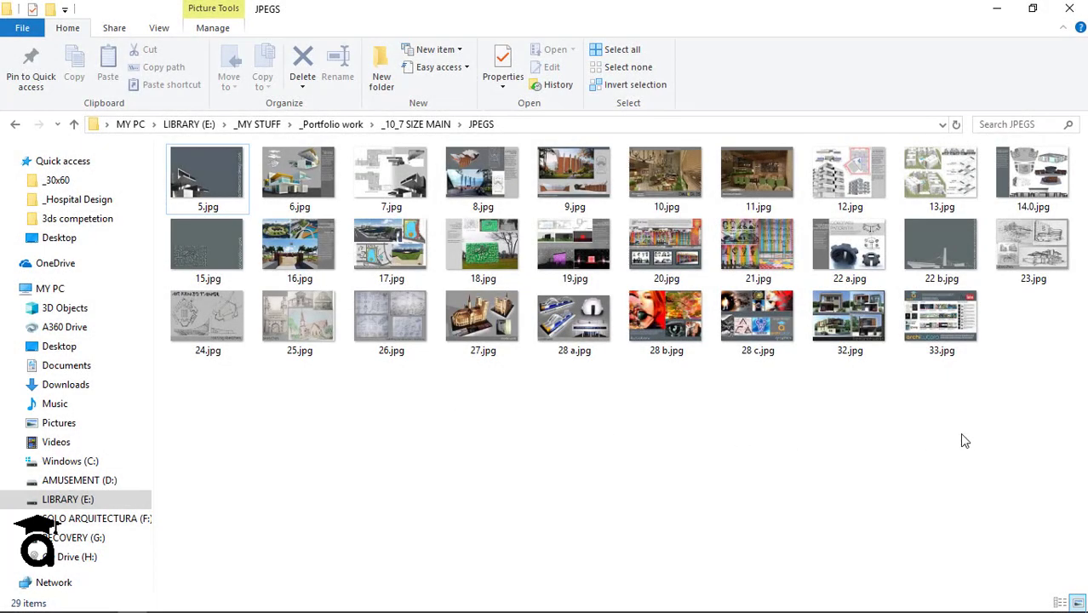
mouse_move(537, 383)
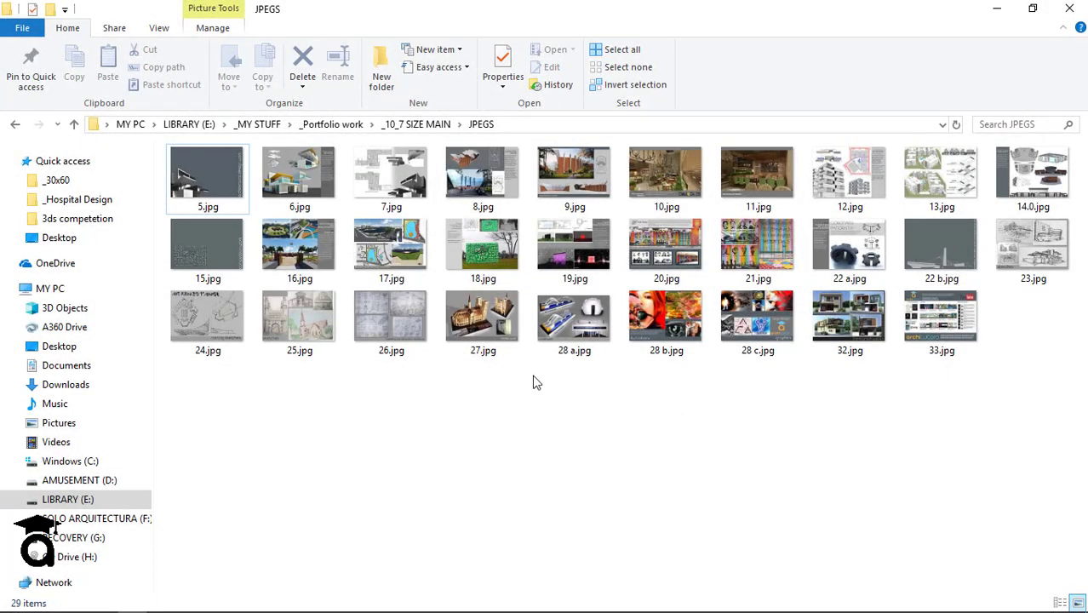
Step: Refresh the folder, then select and deselect the images, including 7.jpg
key(ctrl+a)
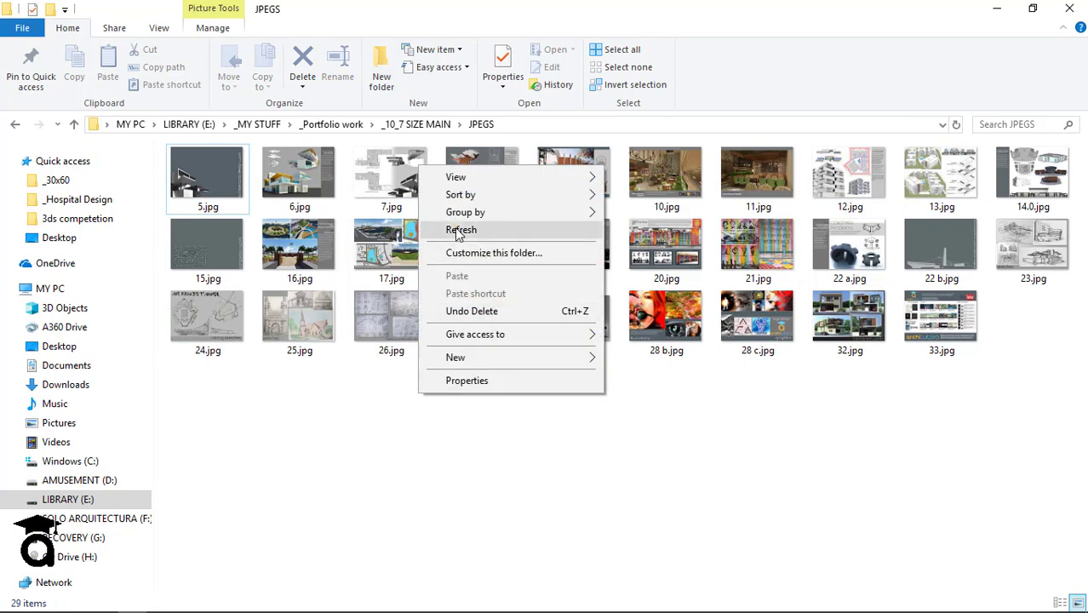
click(462, 230)
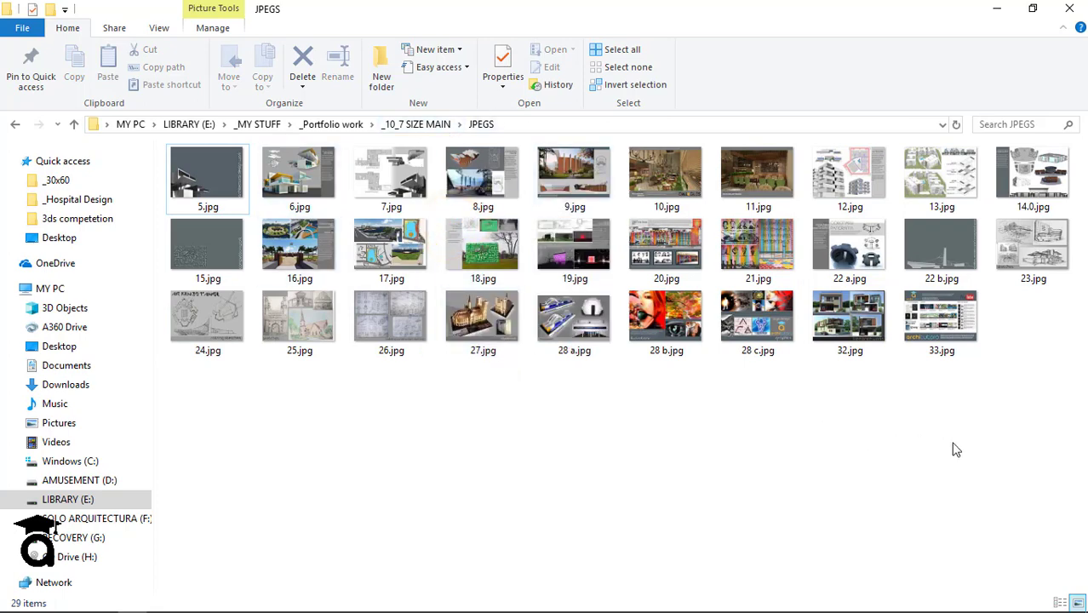
key(ctrl+a)
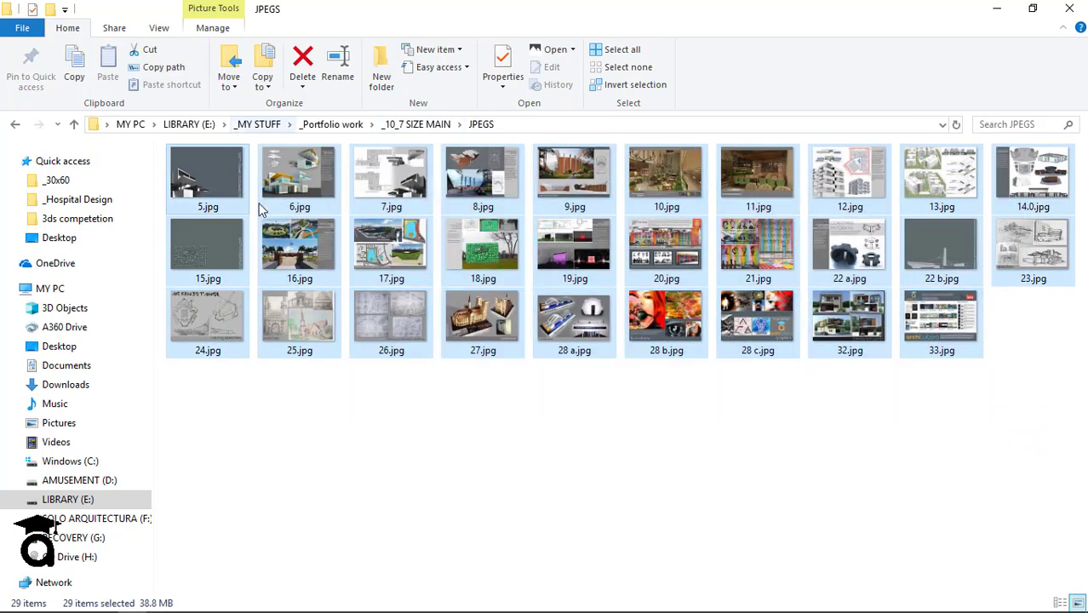
click(208, 175)
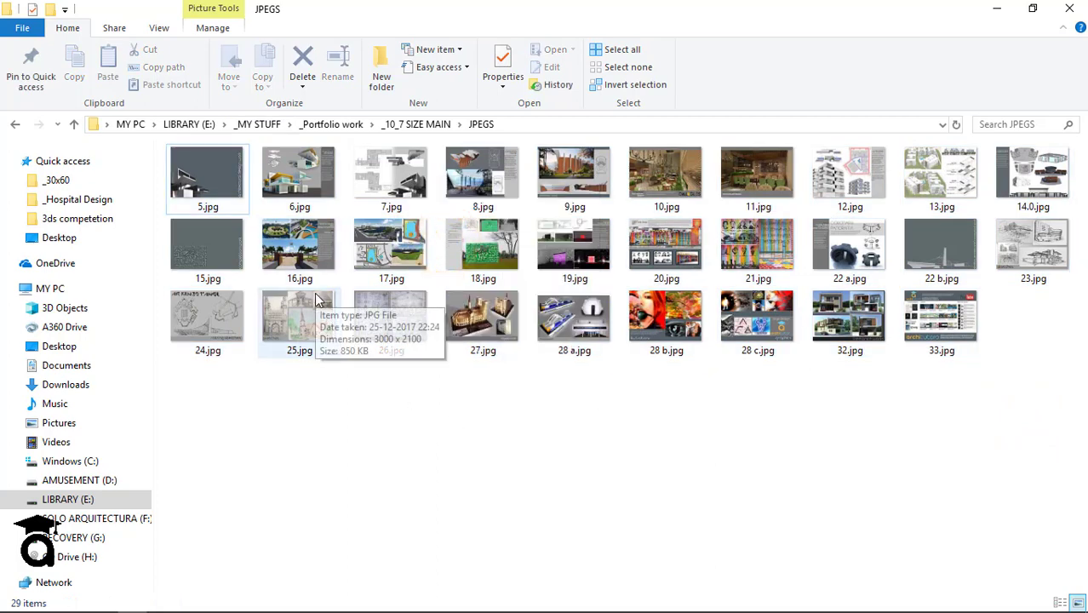
mouse_move(493, 428)
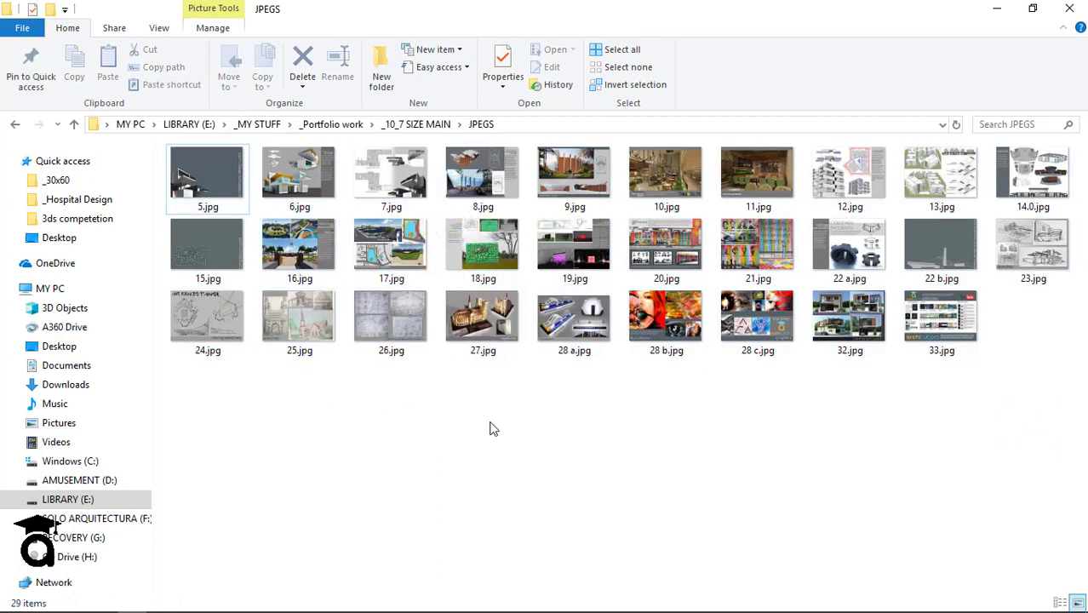
mouse_move(937, 447)
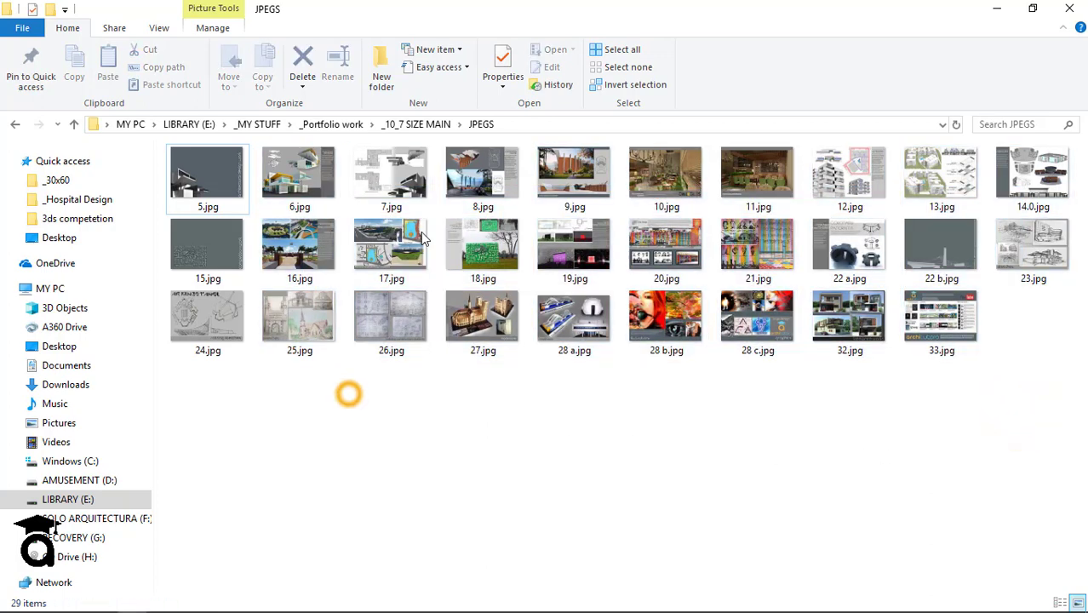
mouse_move(391, 323)
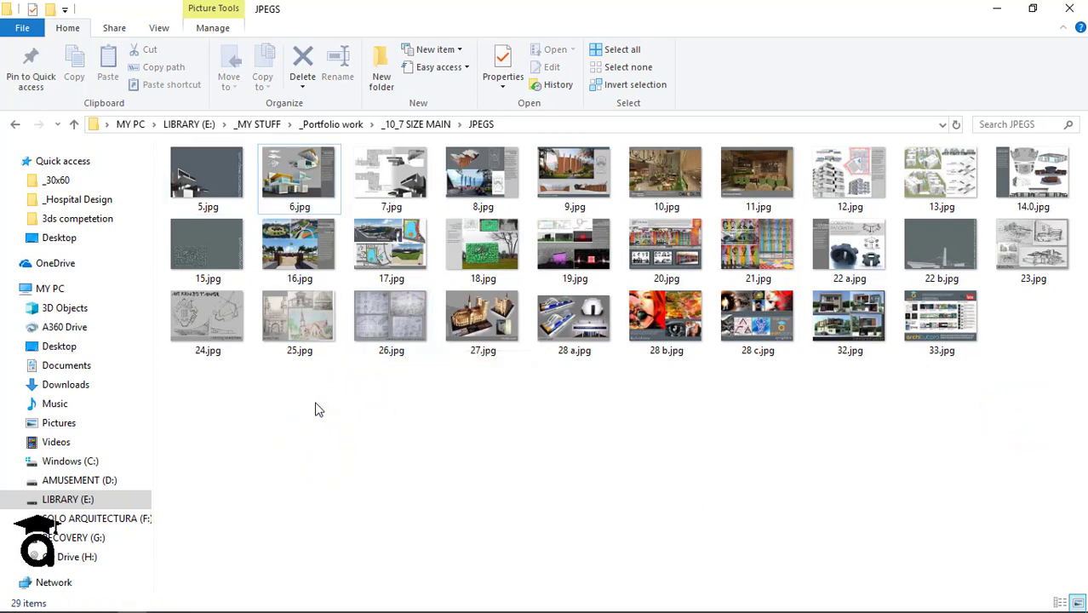
mouse_move(289, 331)
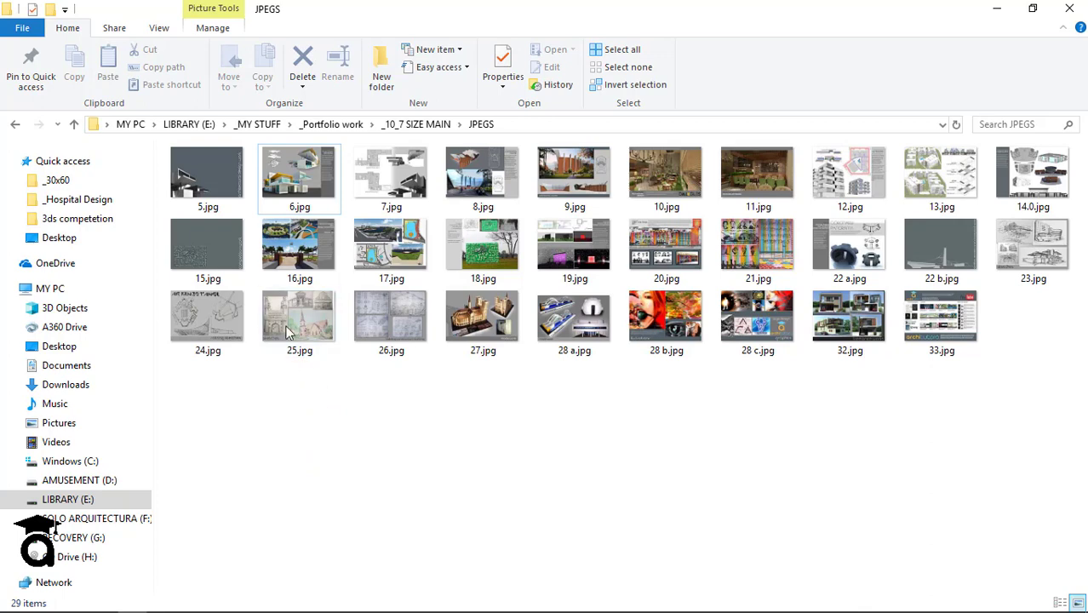
click(391, 175)
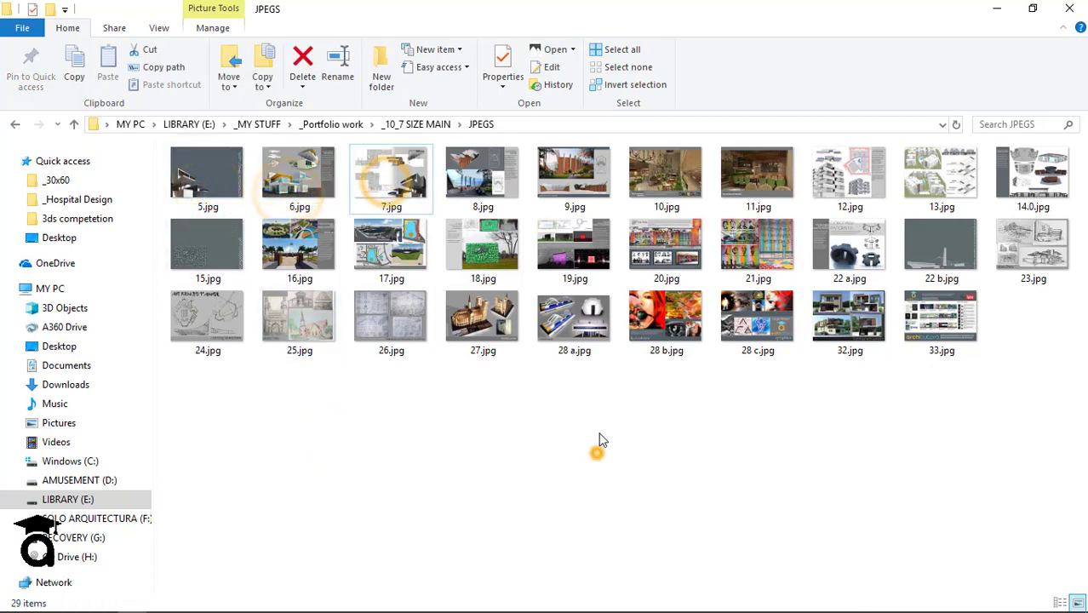
click(574, 319)
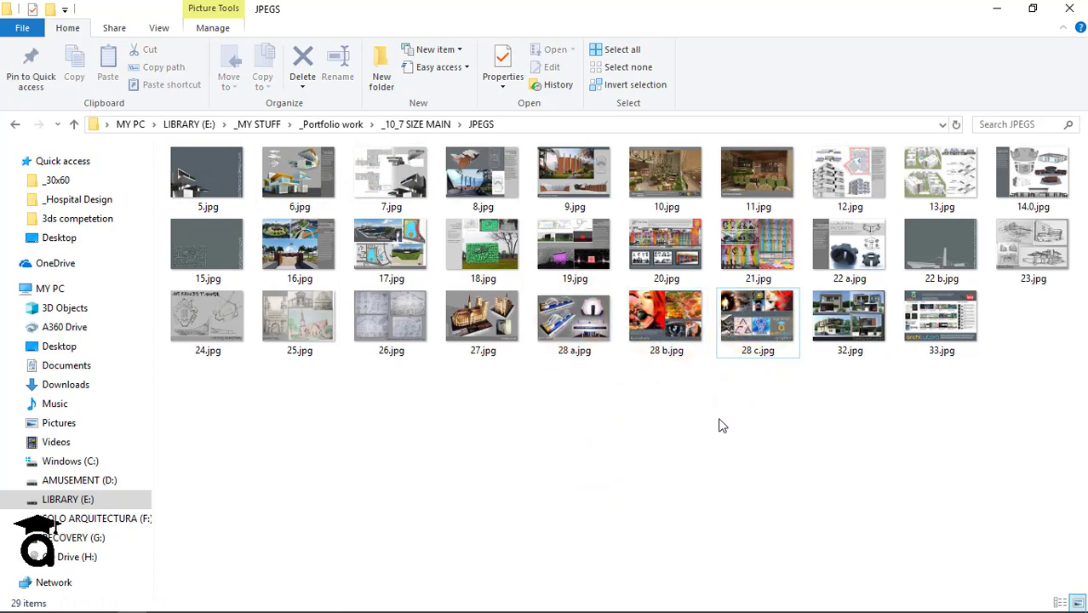
click(208, 175)
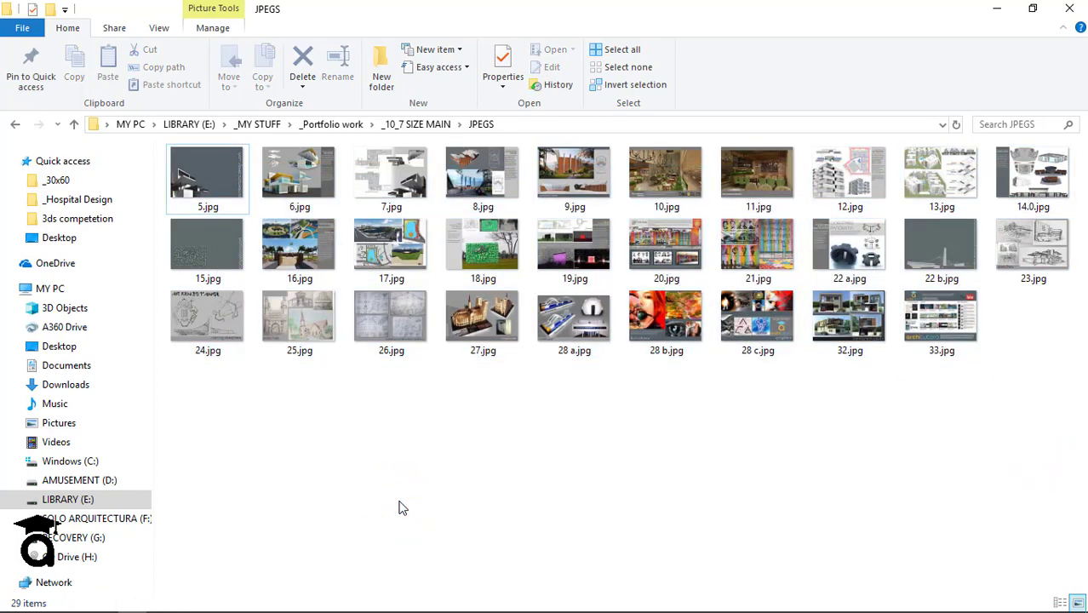
mouse_move(378, 438)
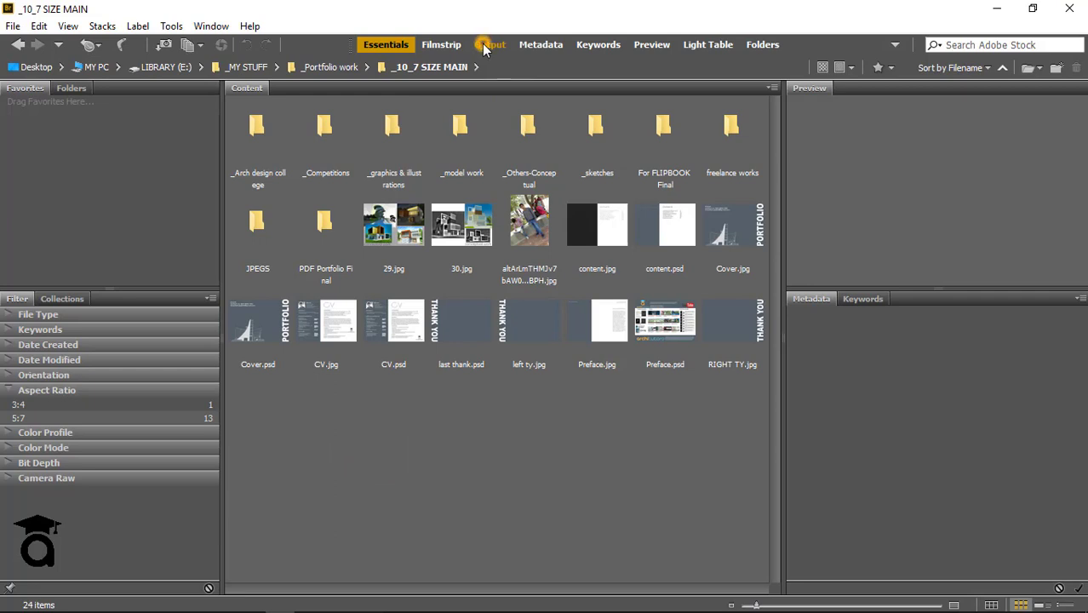
Step: Switch to the Output workspace and open _Portfolio work > _10_7 SIZE MAIN
click(490, 44)
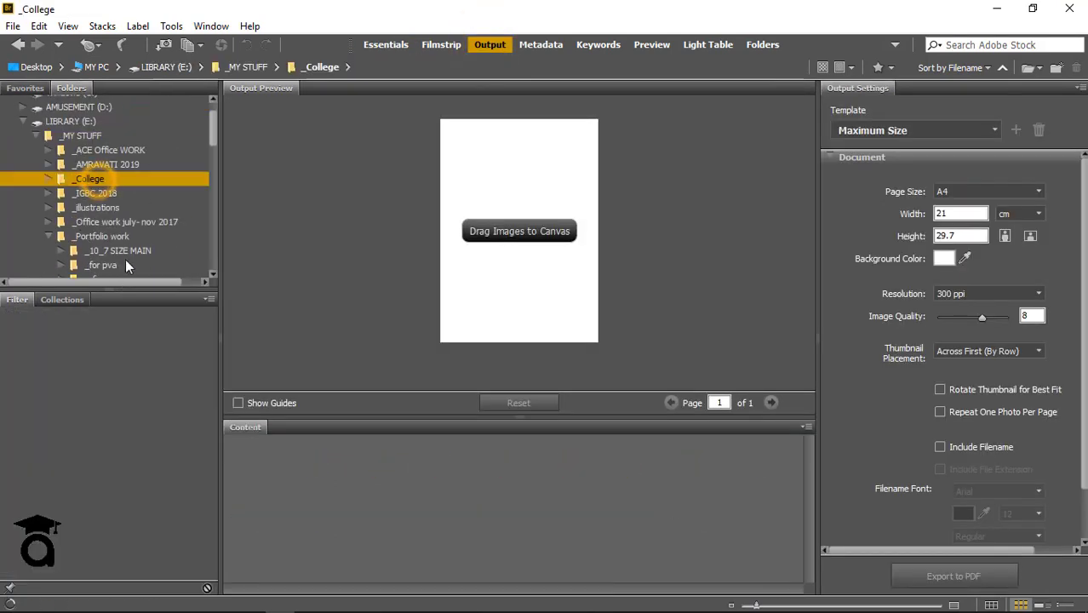
click(100, 236)
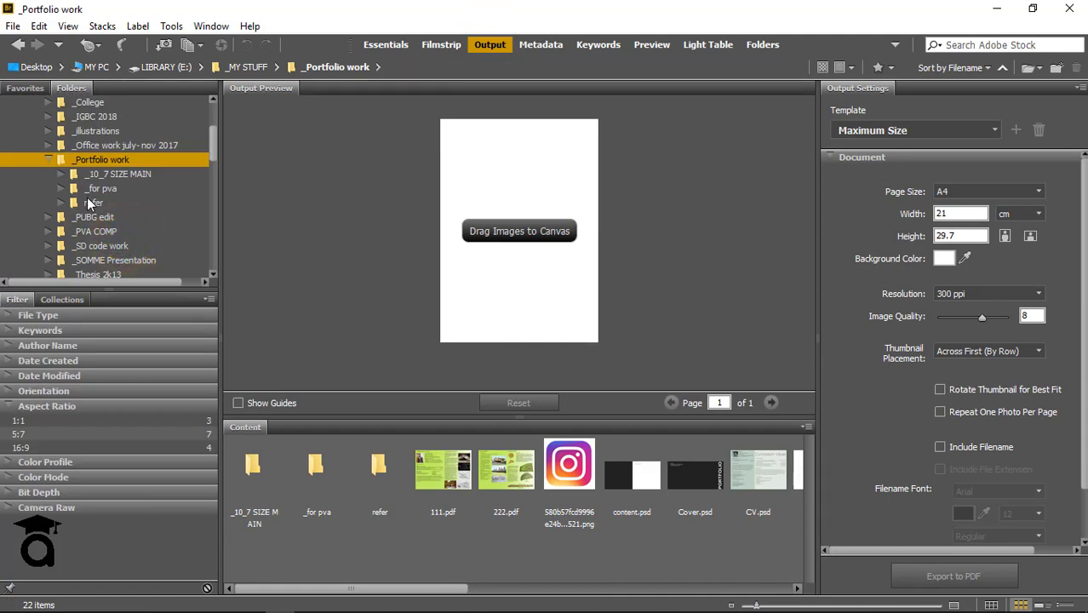
click(254, 468)
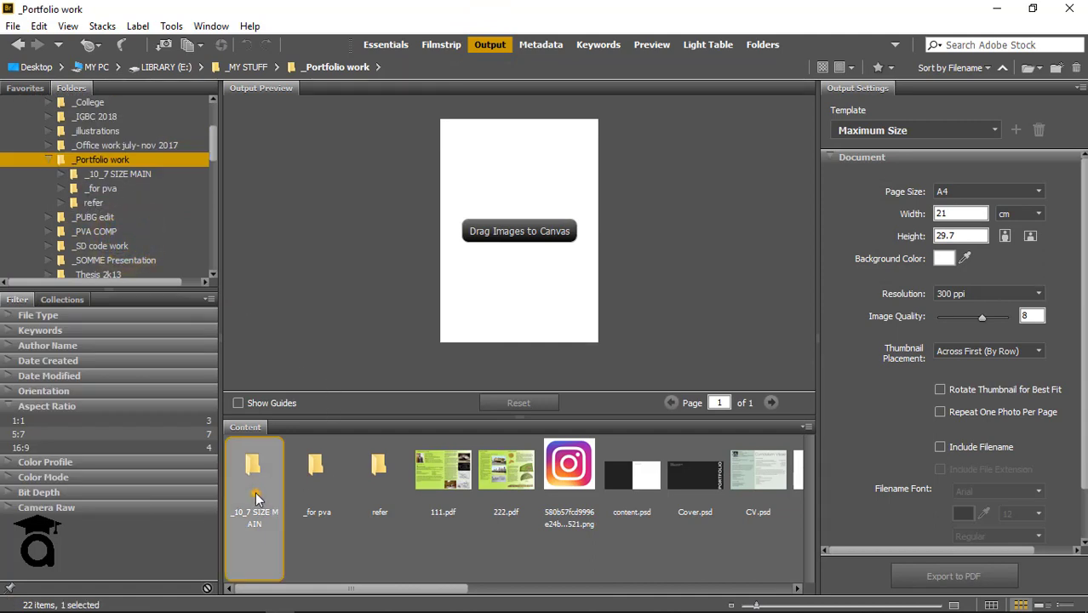
double_click(254, 464)
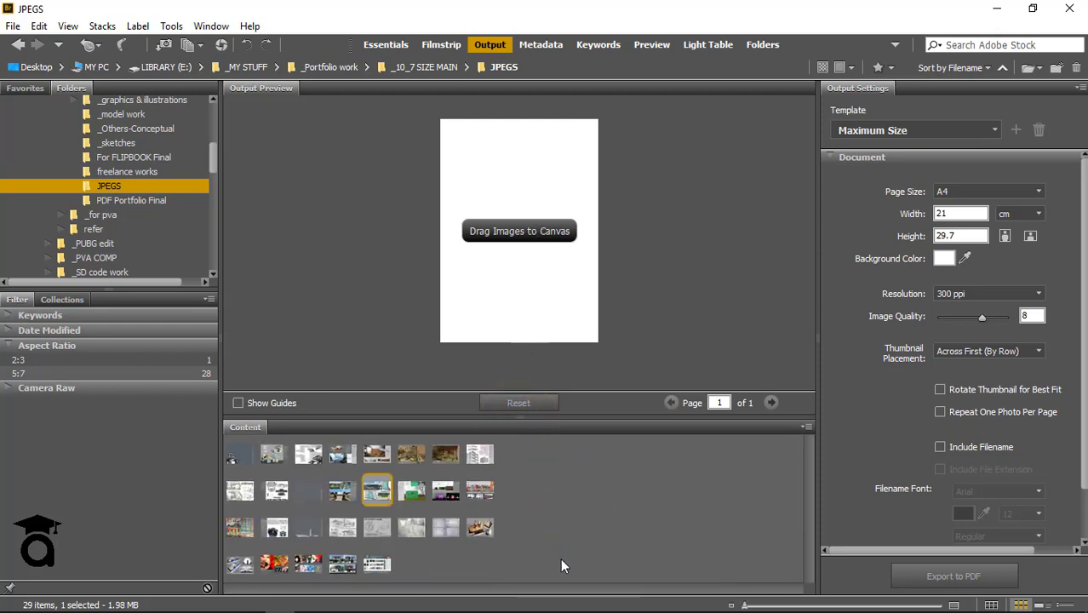
Step: Select all 29 JPEGs with Ctrl+A so they fill the PDF preview
key(ctrl+a)
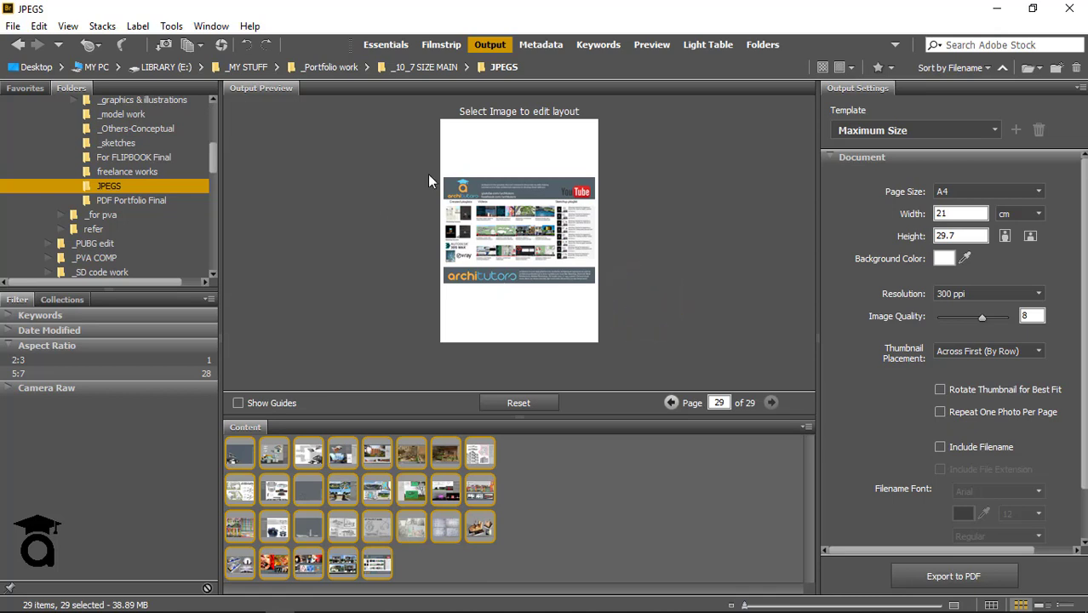
mouse_move(847, 230)
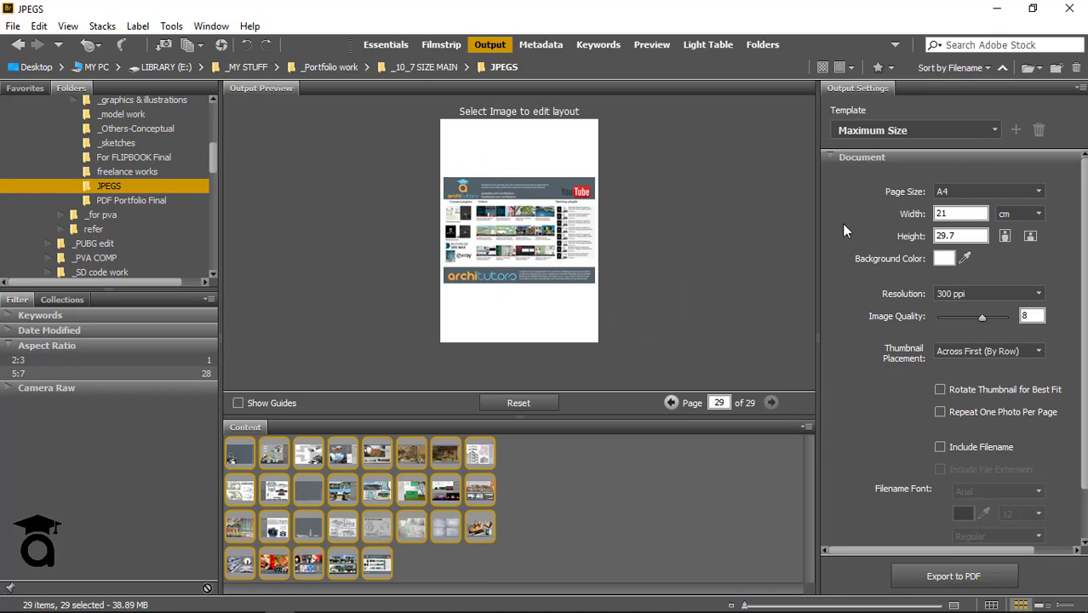
mouse_move(753, 138)
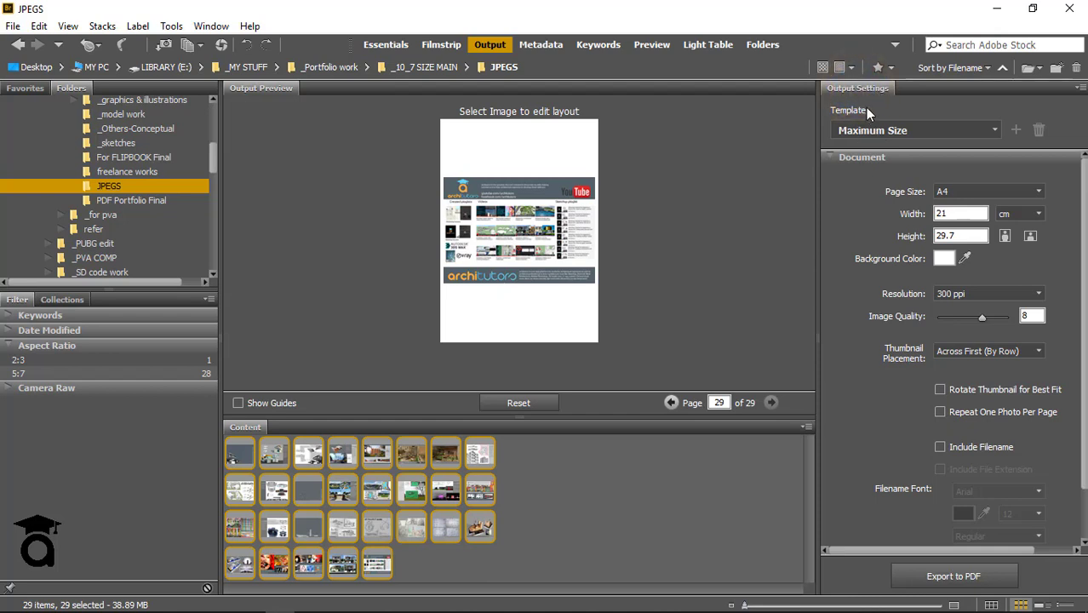
mouse_move(937, 202)
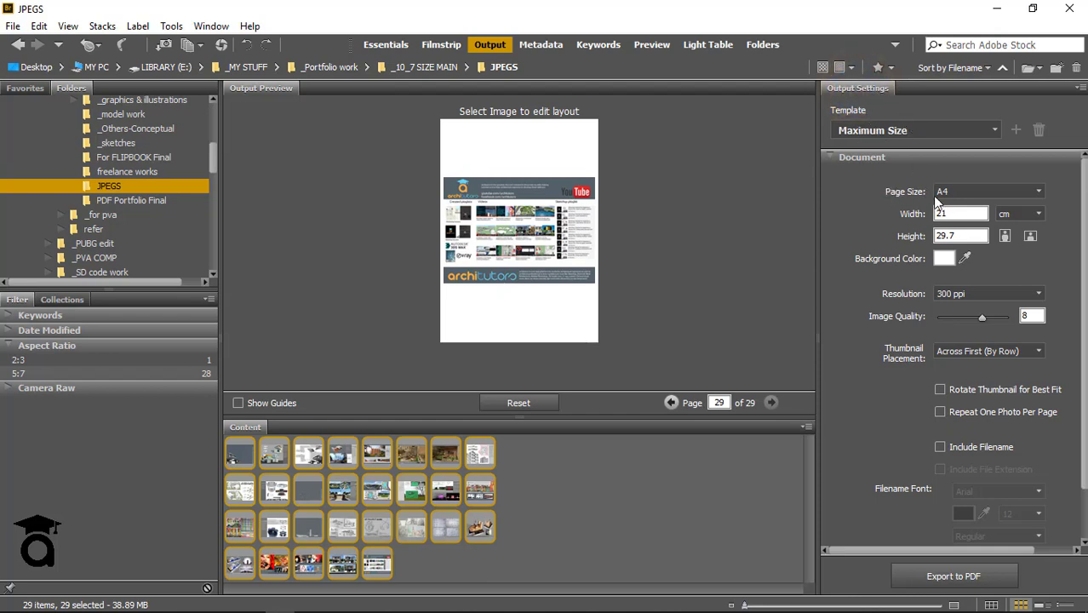
Step: Set the PDF page units to inches with a 10 × 7 inch custom size
click(987, 190)
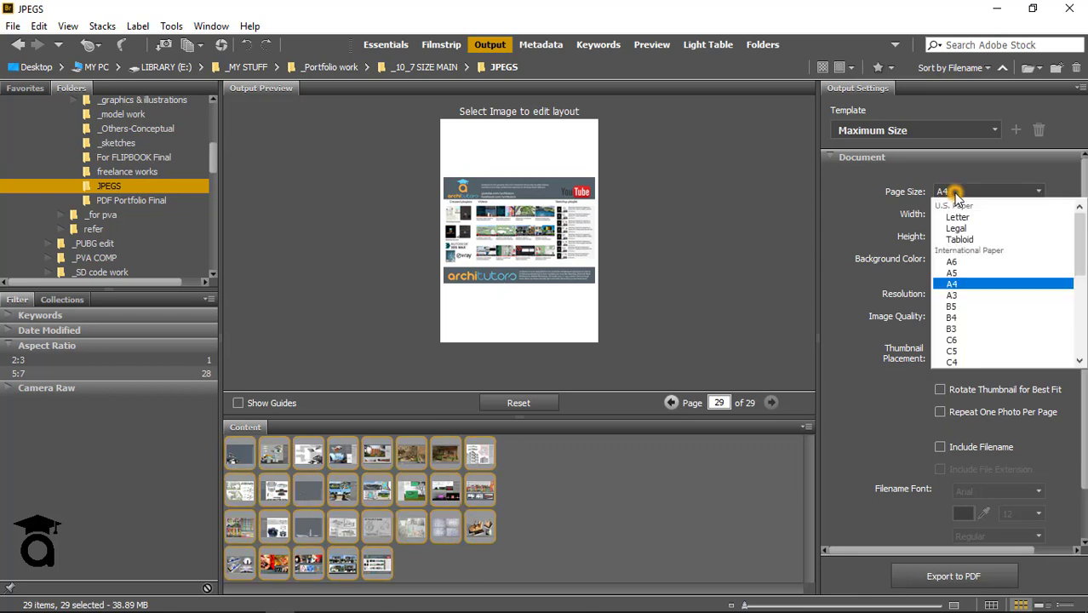
mouse_move(977, 334)
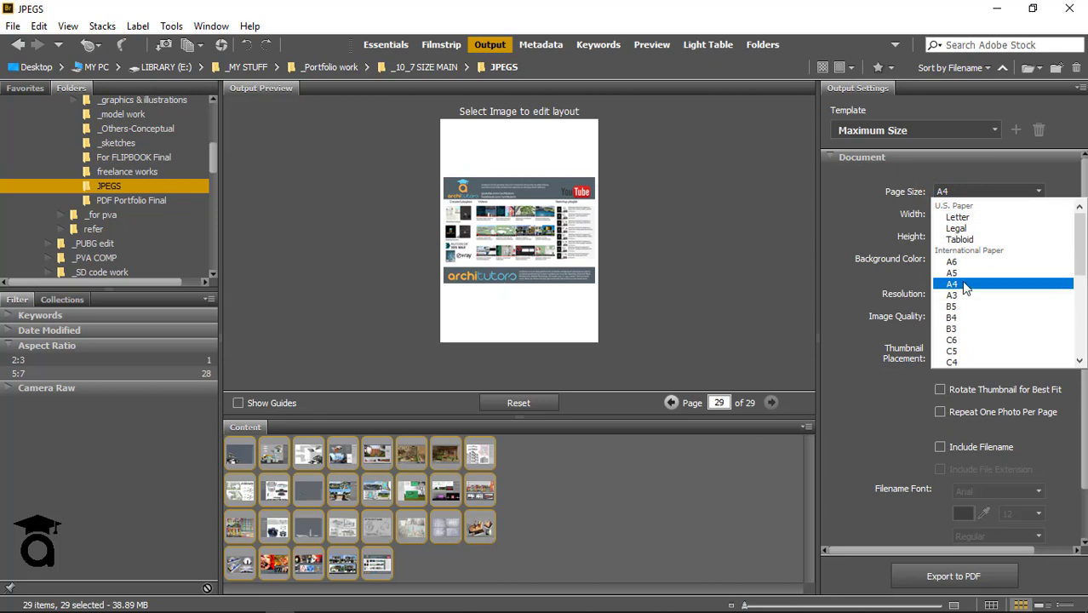
click(952, 283)
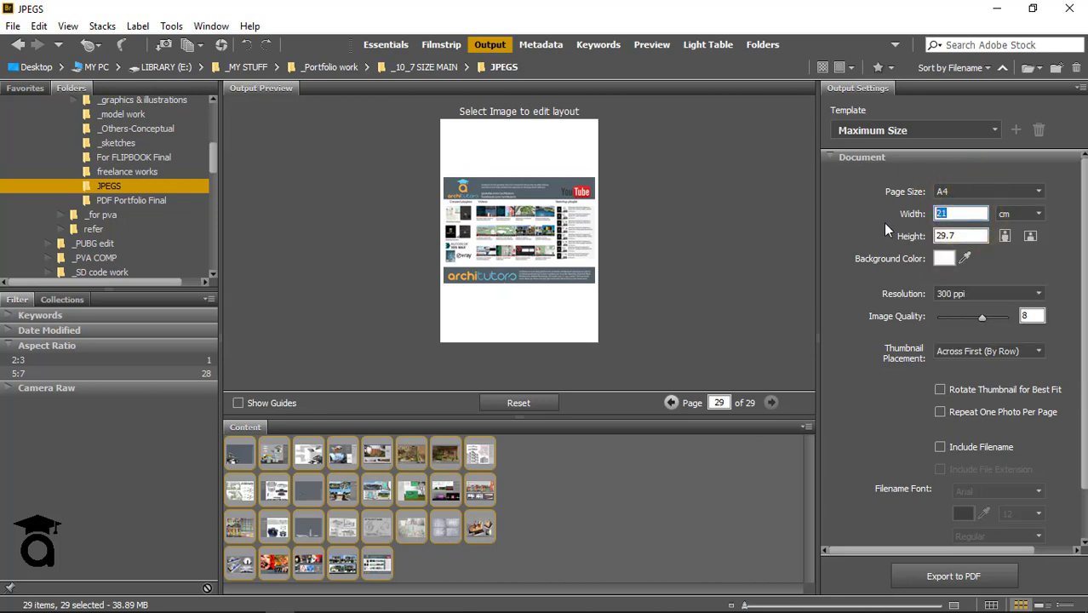
click(1019, 213)
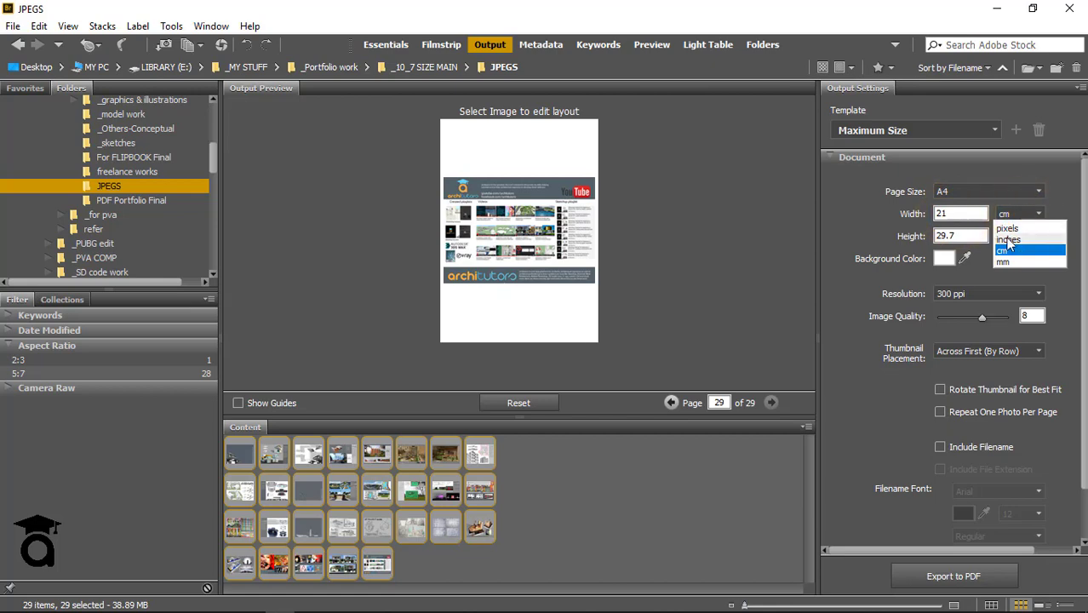
mouse_move(1018, 250)
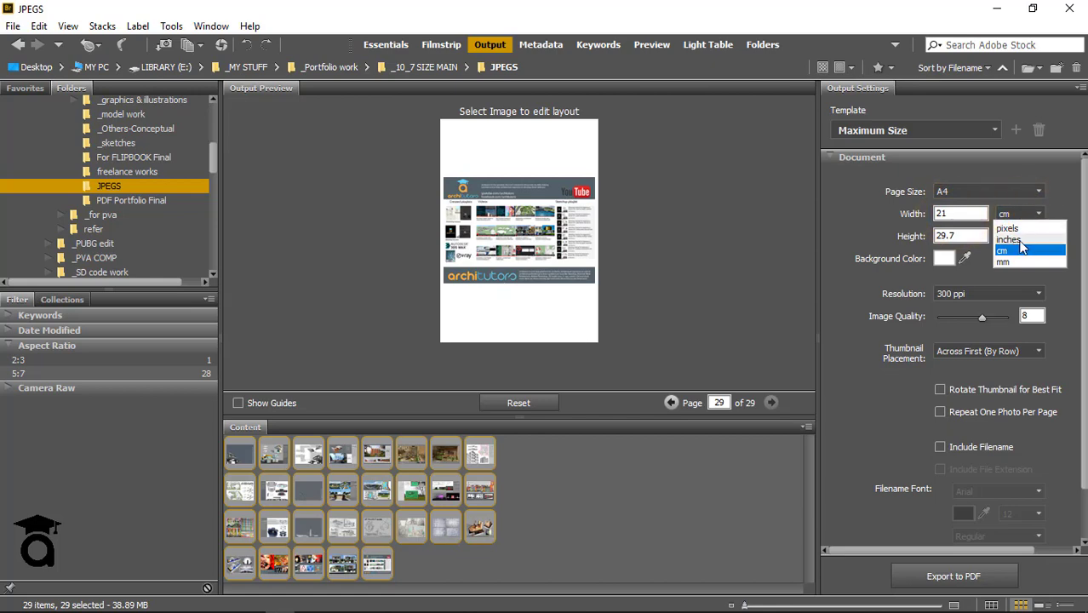
click(1008, 239)
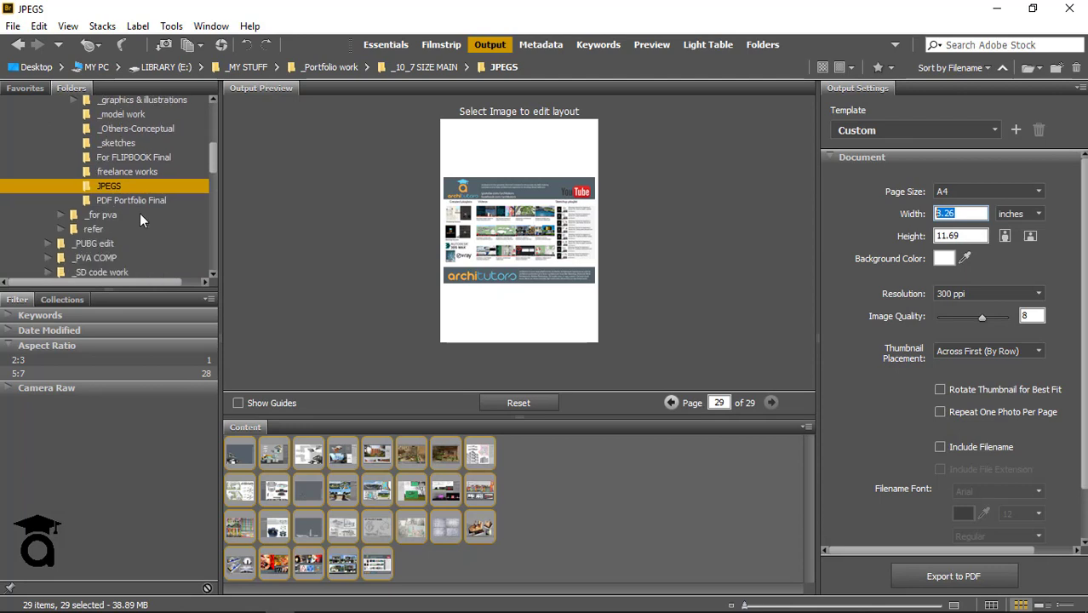
mouse_move(889, 216)
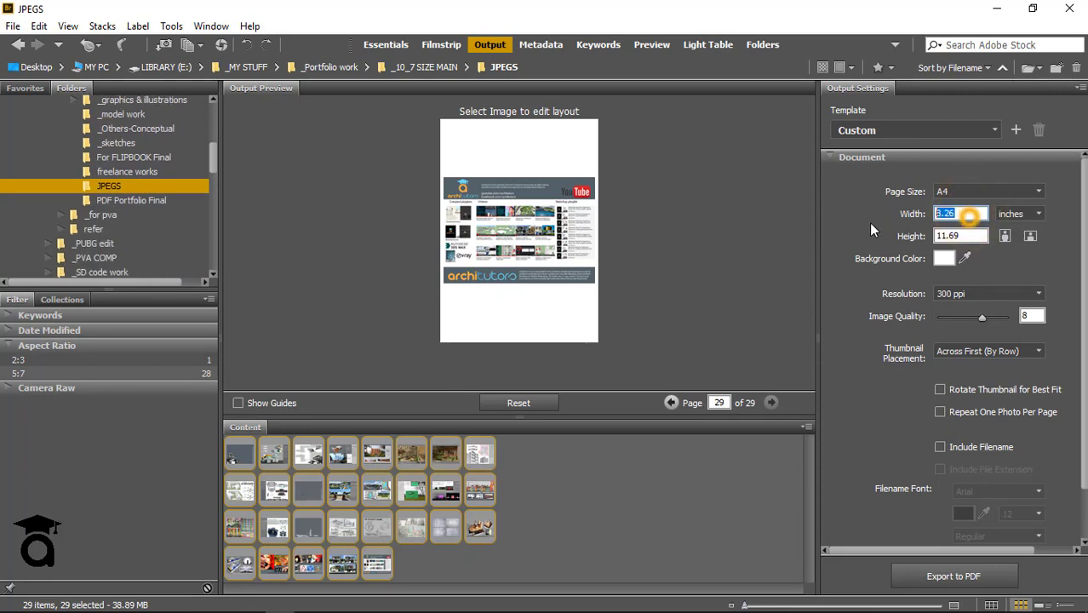
text(10)
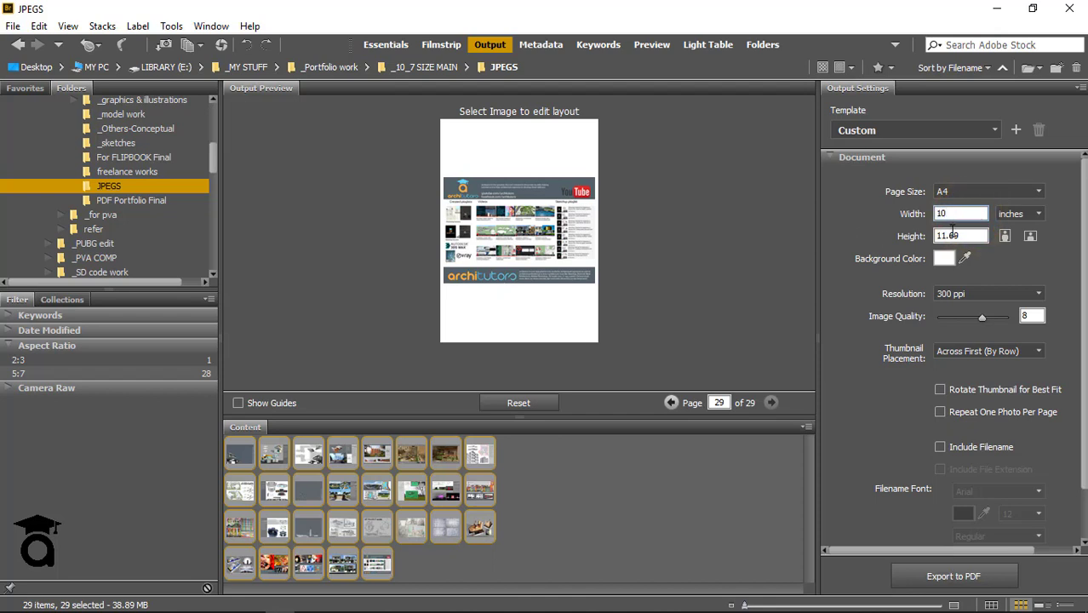
triple_click(960, 236)
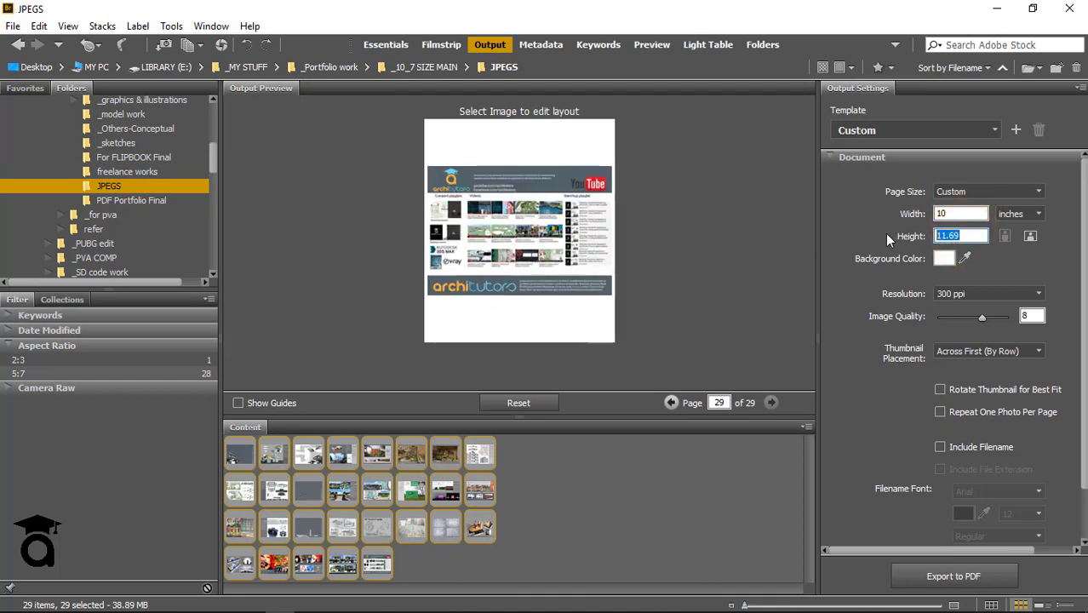
text(7)
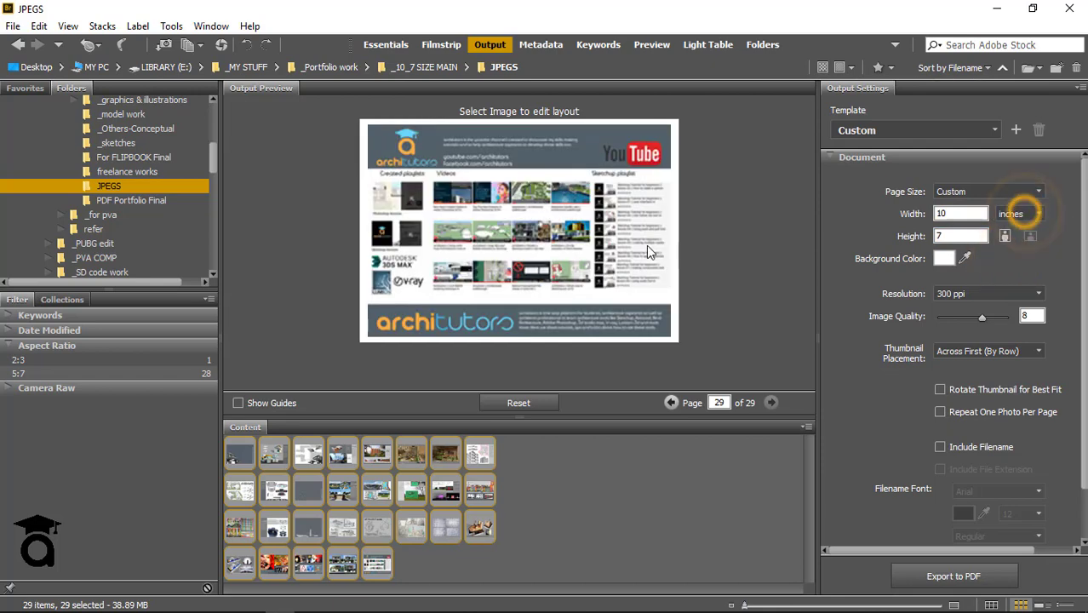
mouse_move(319, 125)
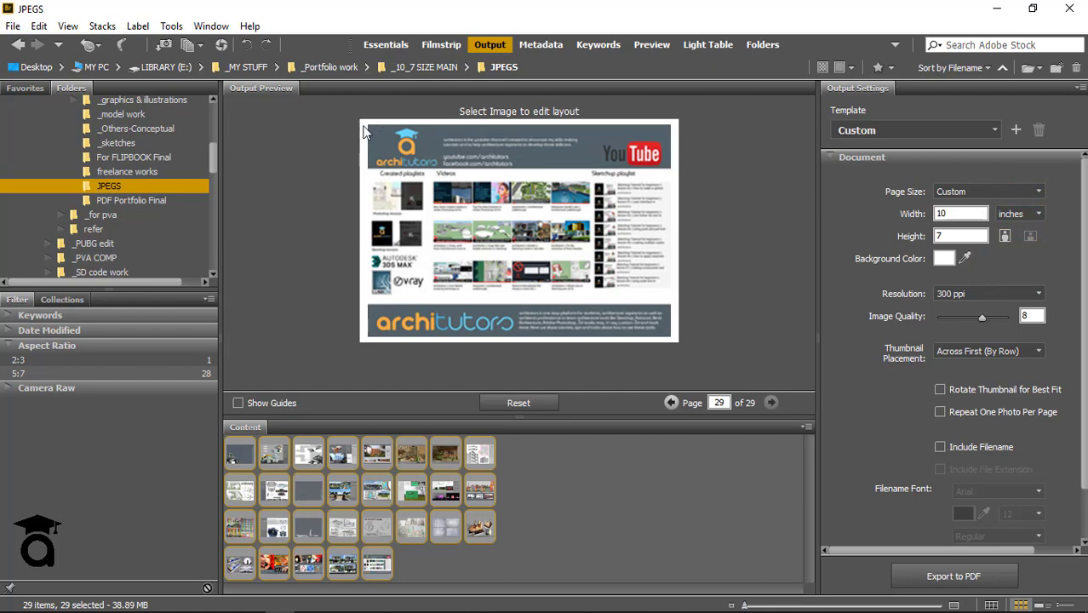
mouse_move(402, 357)
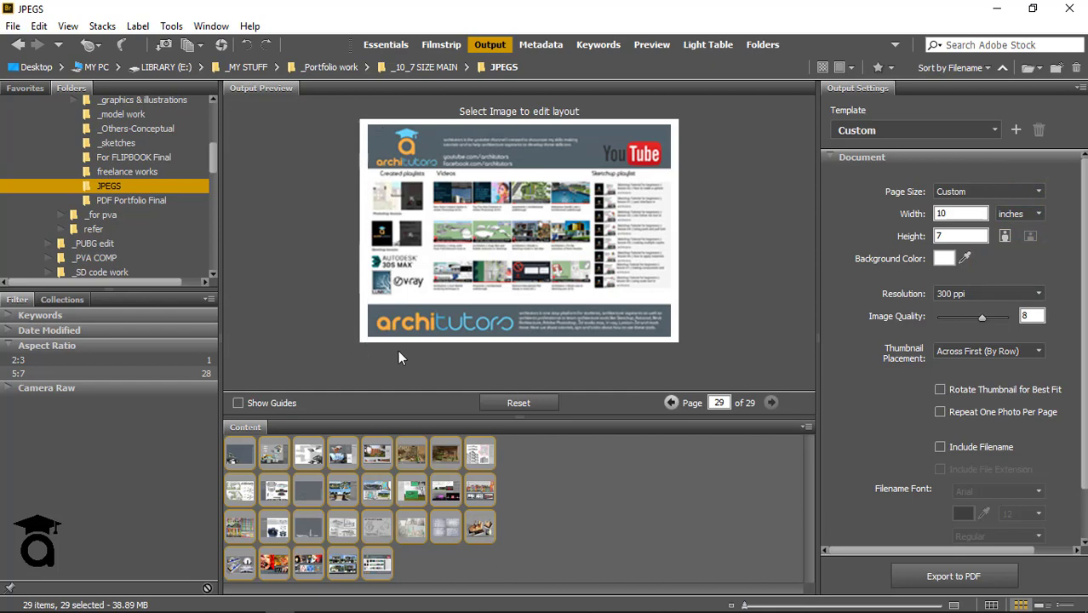
mouse_move(319, 112)
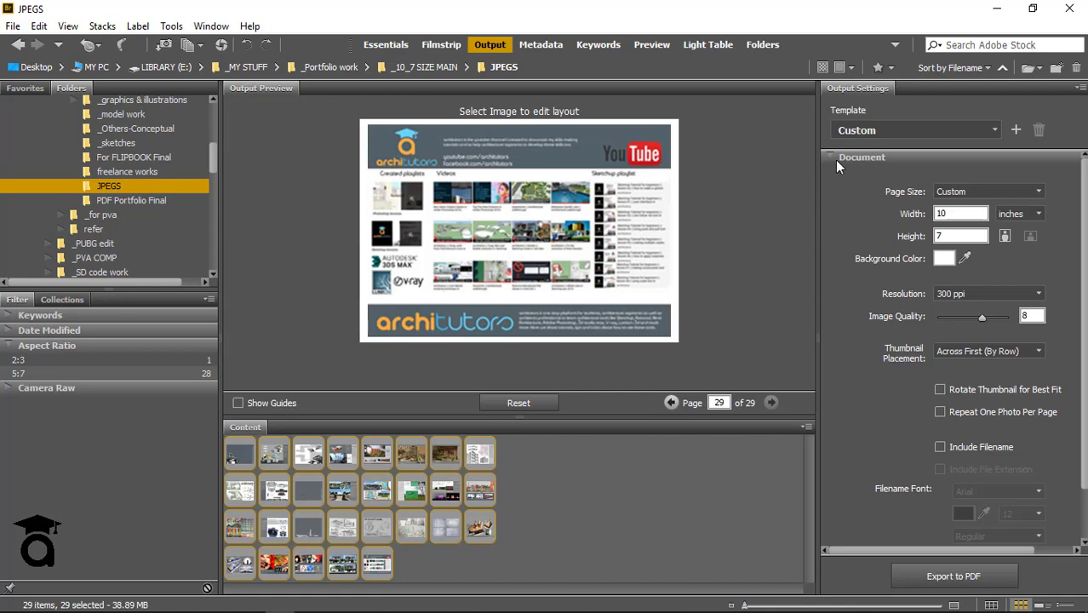
Step: In Grid and Margins, zero the margins so images fill the 10 × 7 page
scroll(down, 3)
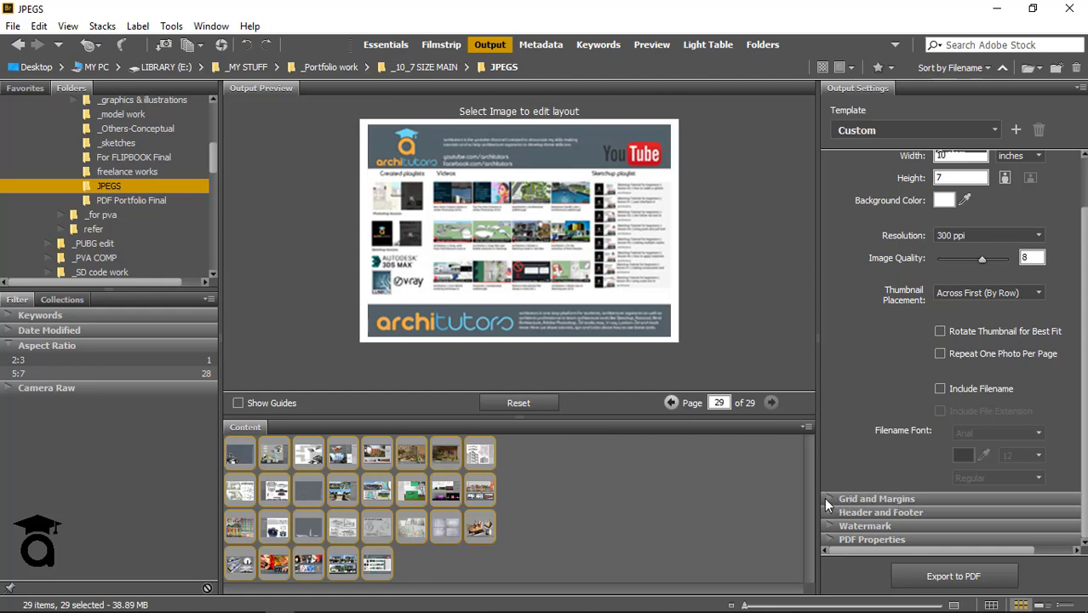
click(877, 499)
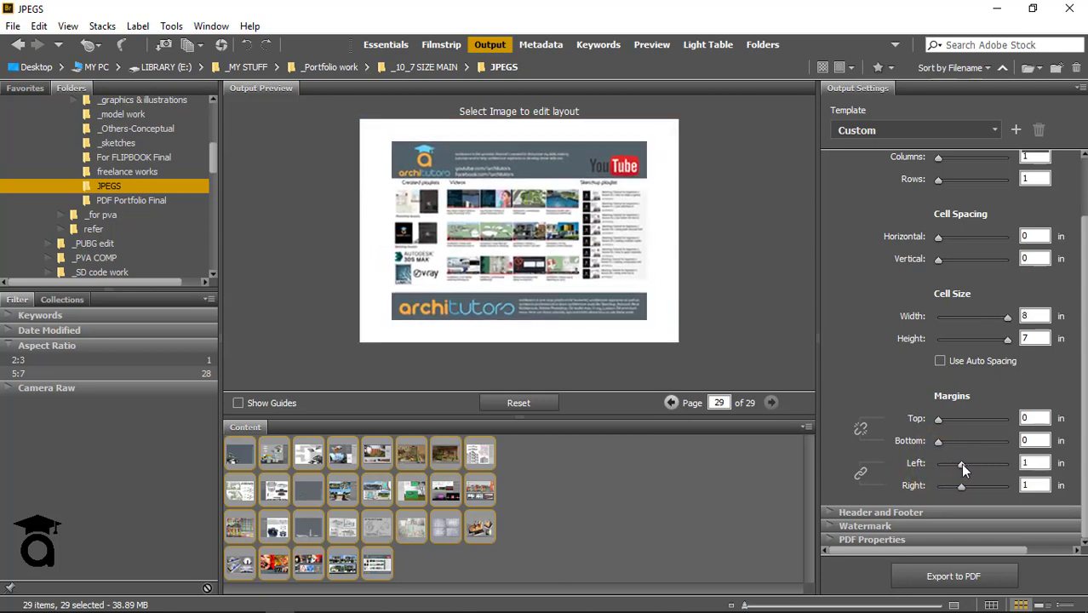
drag(963, 462, 957, 463)
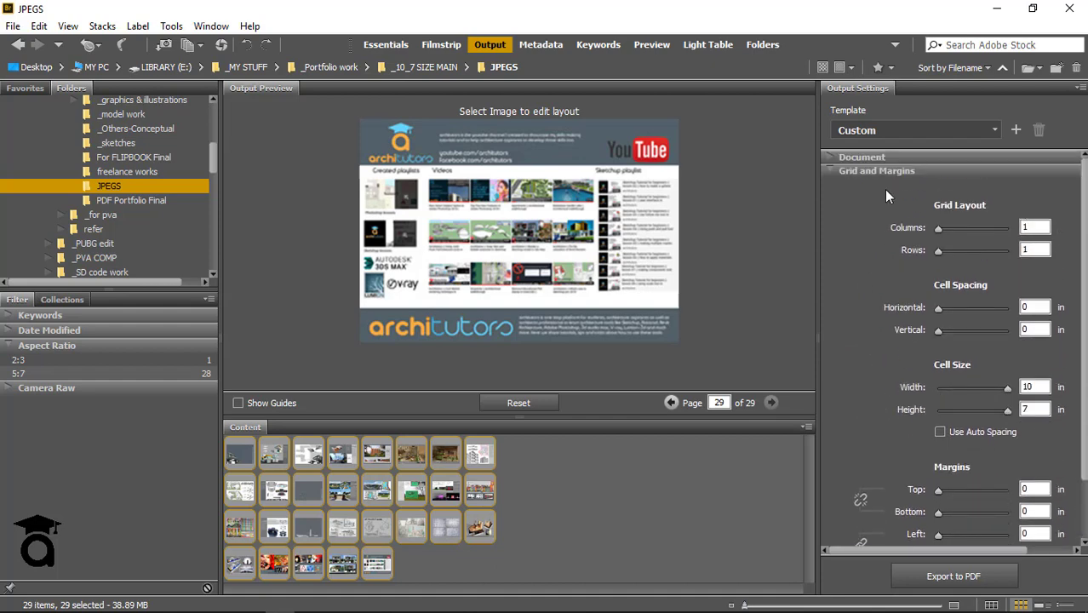
Step: Keep resolution at 300 ppi and raise Image Quality from 8 to 10
click(861, 156)
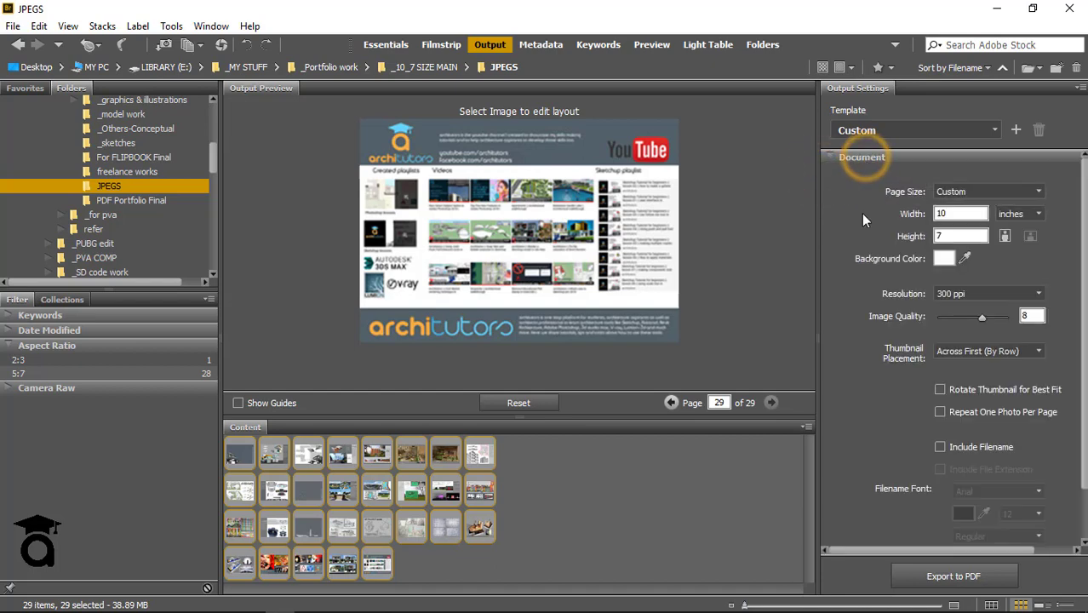
mouse_move(972, 294)
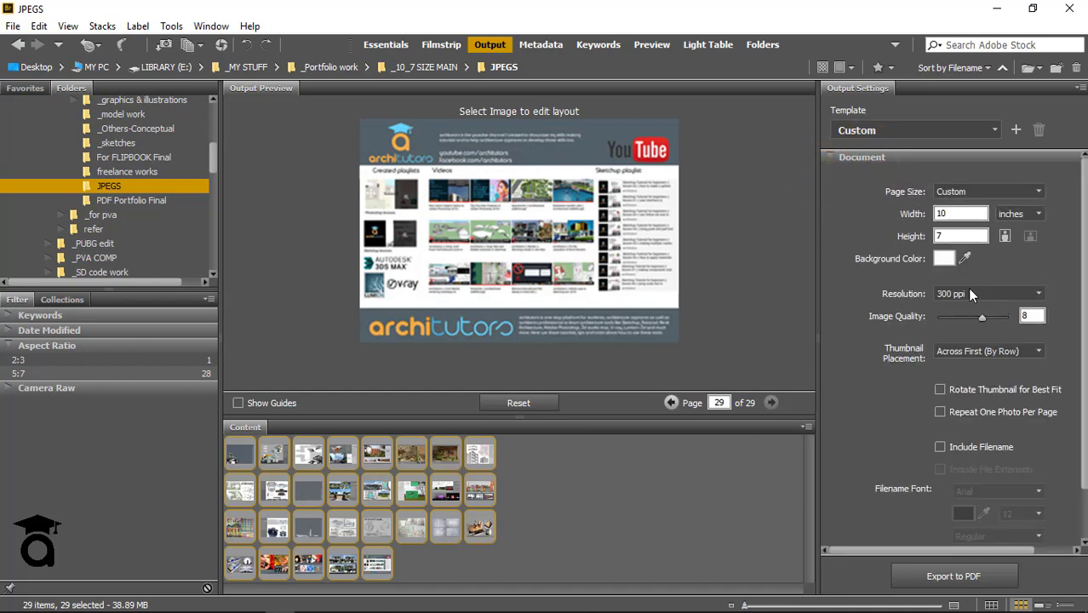
click(1038, 293)
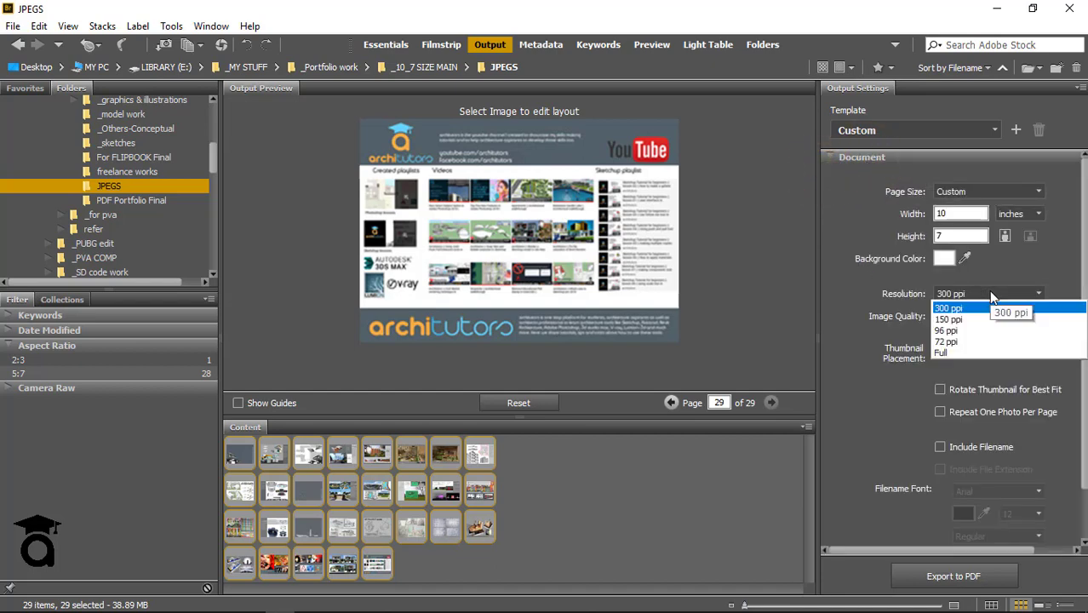
click(949, 307)
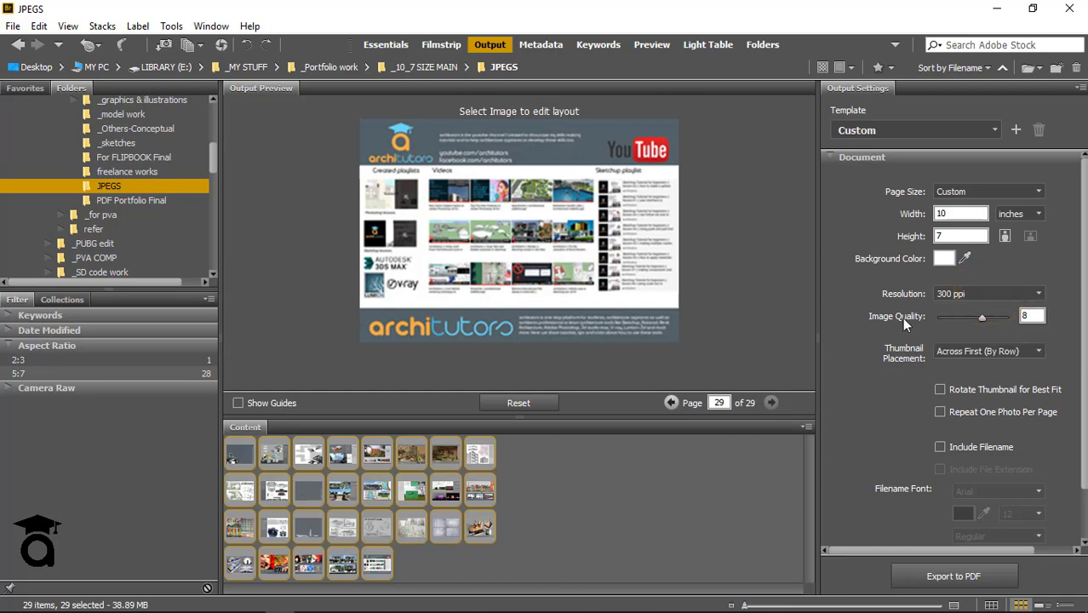
mouse_move(985, 319)
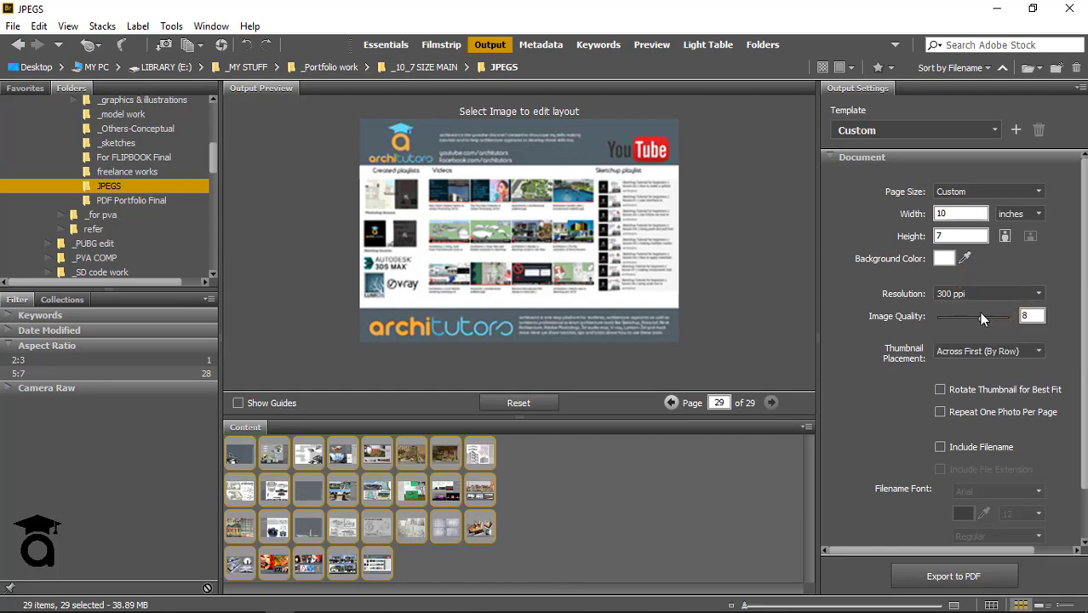
drag(970, 317, 996, 316)
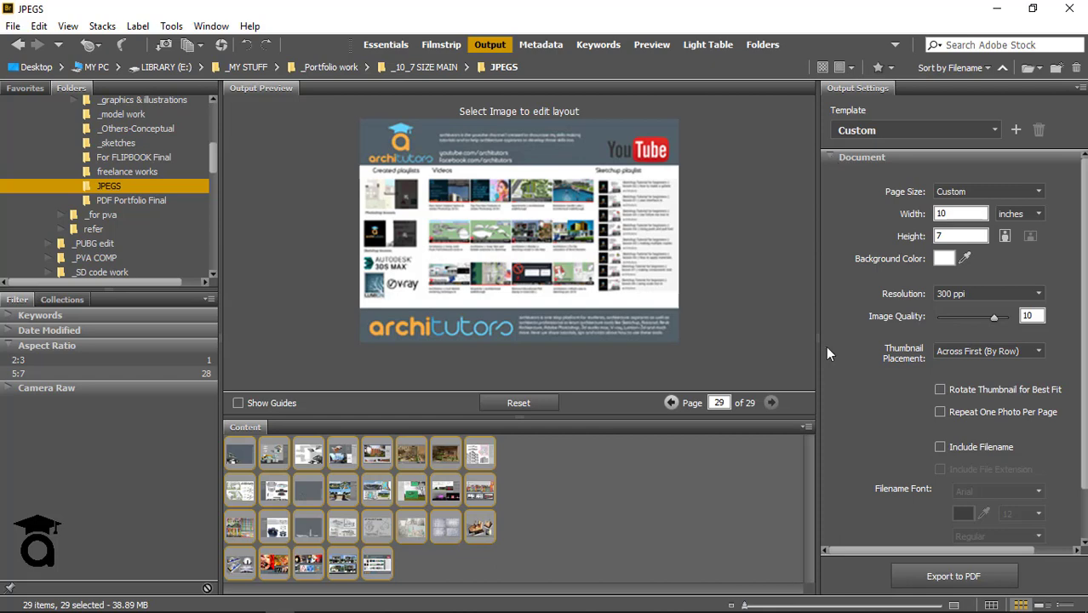
scroll(down, 3)
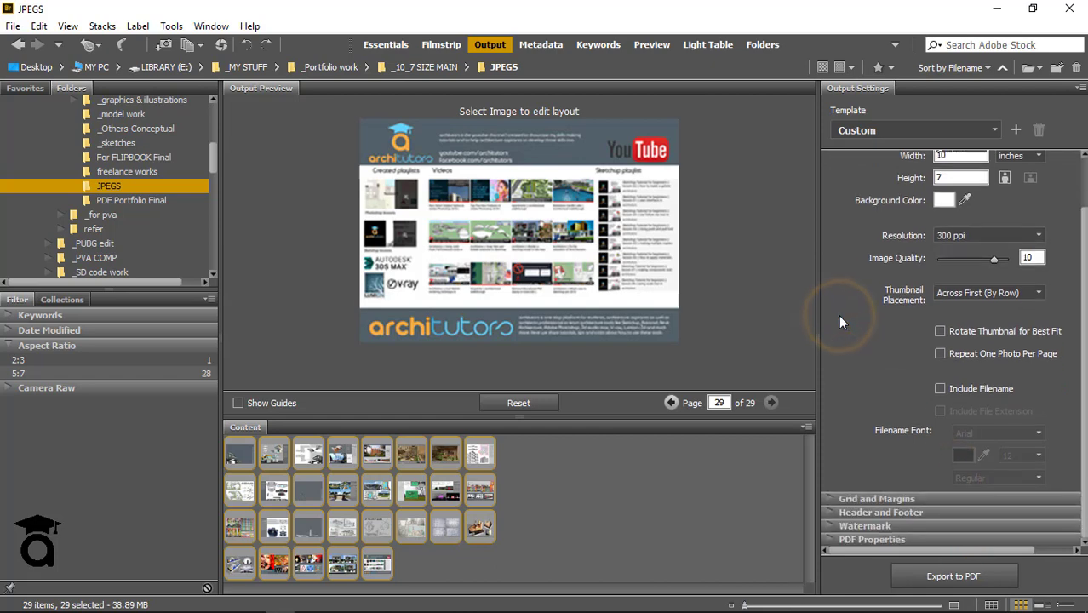
Step: Toggle the header option in Header and Footer, then scroll down to the Watermark settings
click(862, 157)
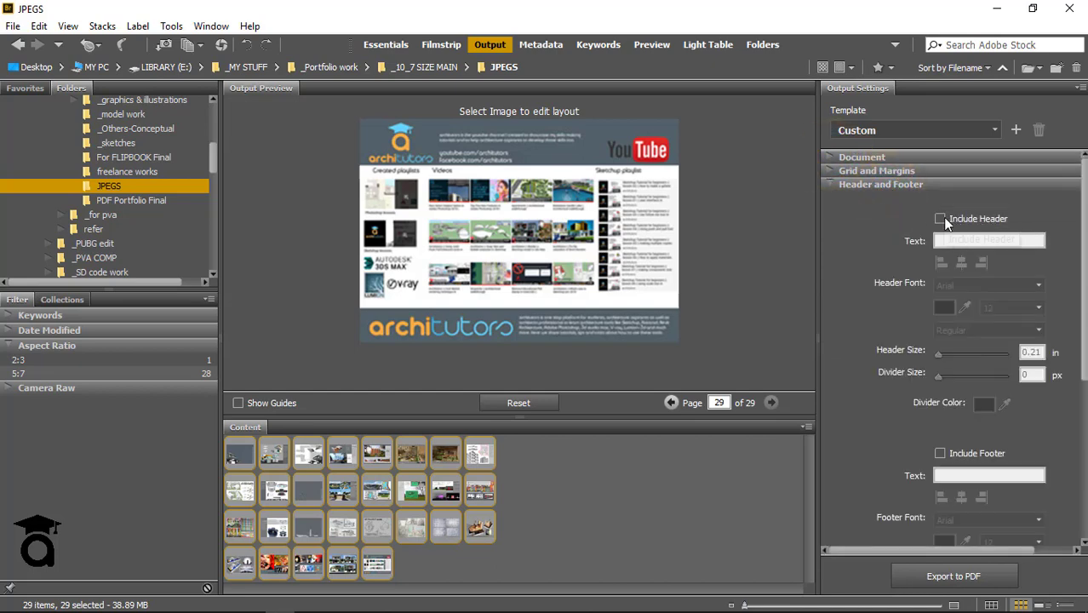
click(940, 219)
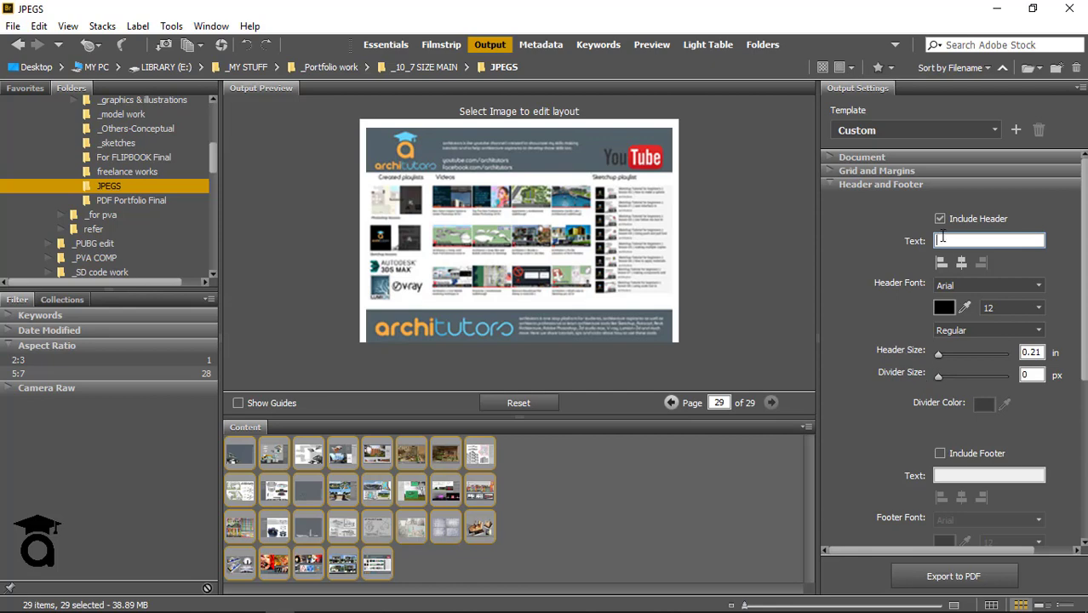
scroll(down, 3)
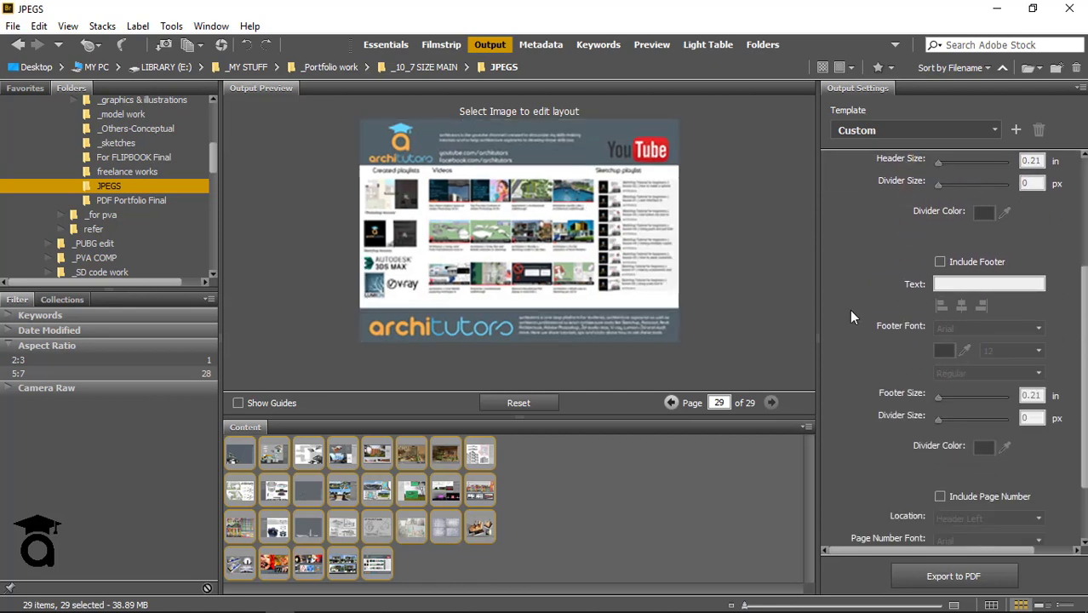
scroll(down, 3)
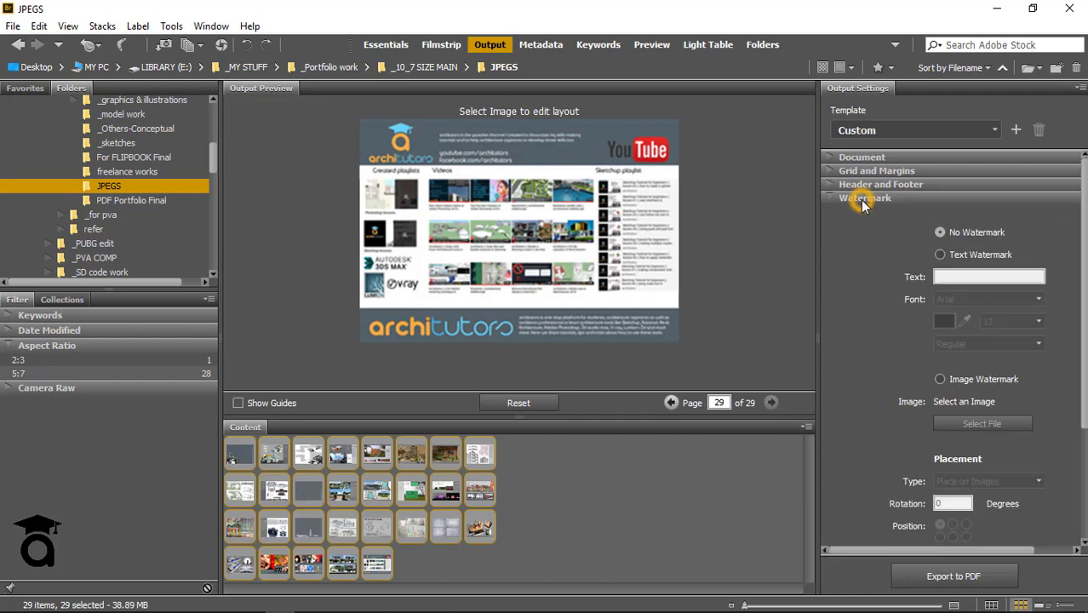
mouse_move(847, 372)
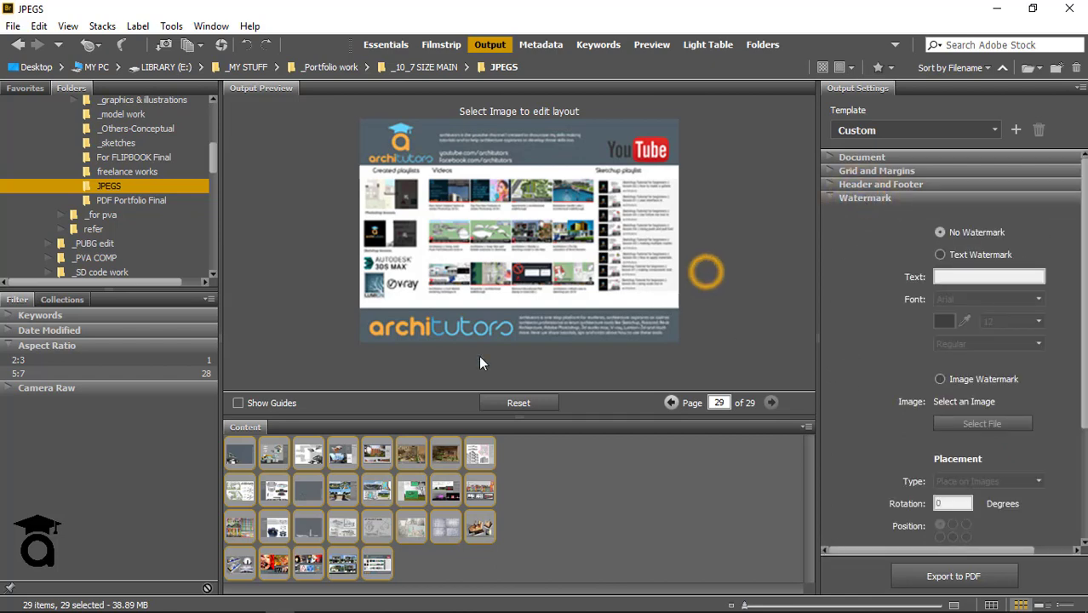
click(672, 402)
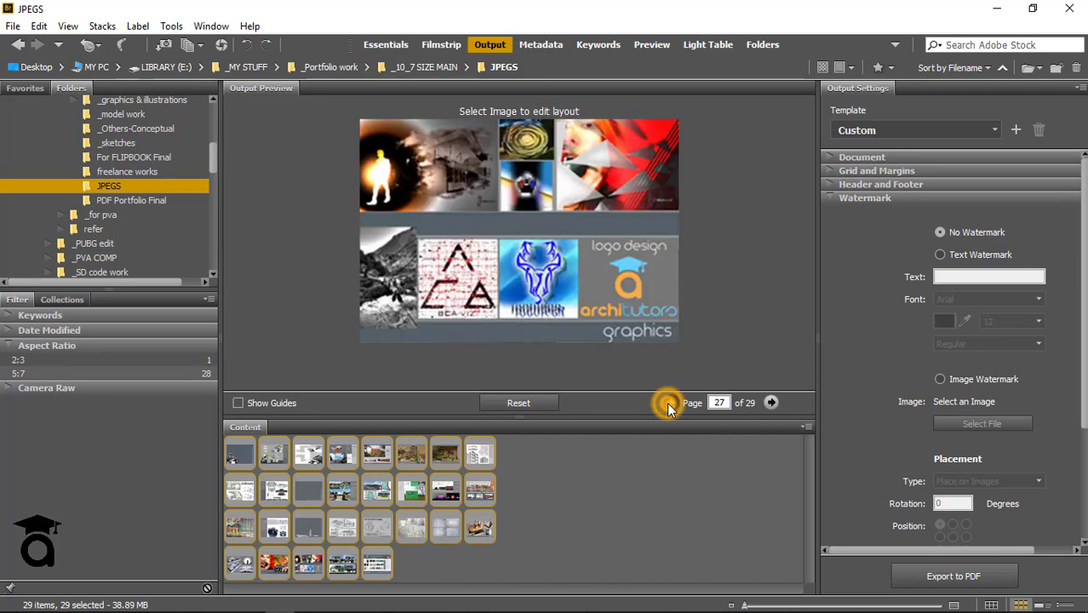
click(669, 402)
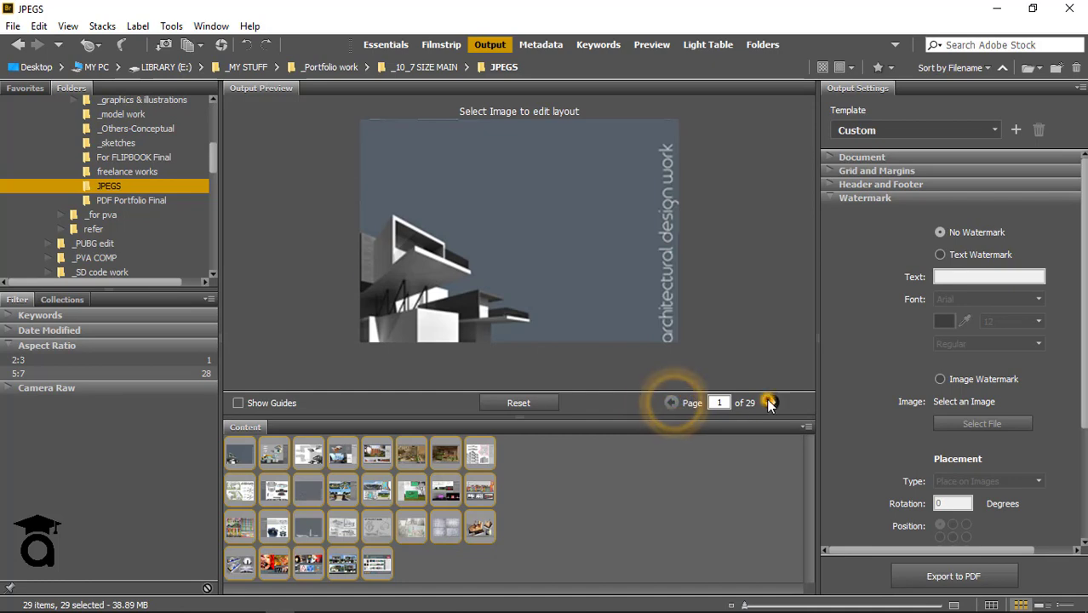
click(772, 402)
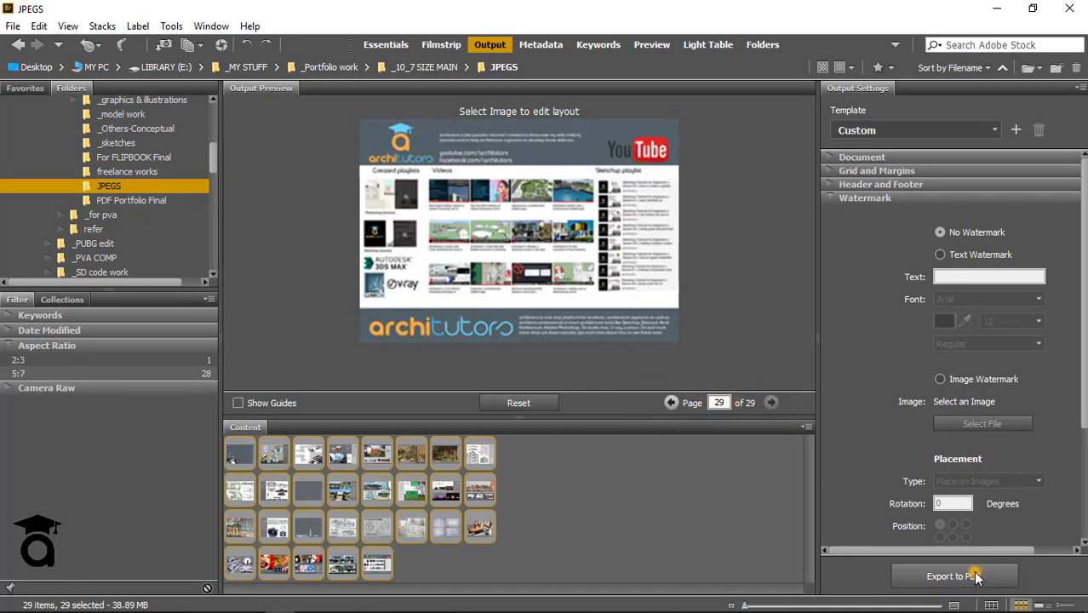
Step: Export the layout as pdf_1 into the JPEGS folder and return to Bridge
click(953, 576)
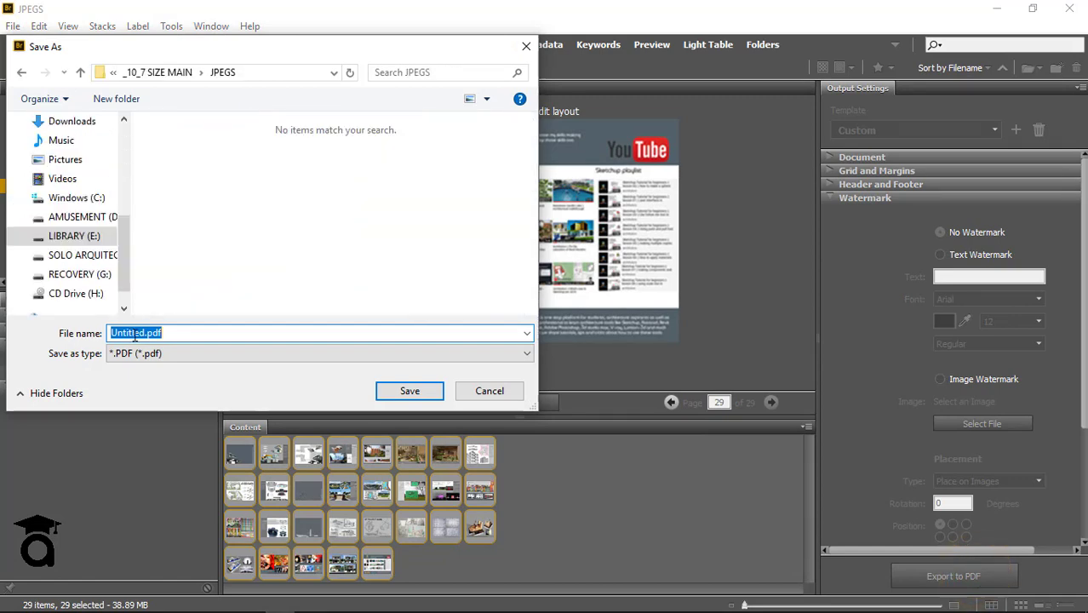
text(pdf 1)
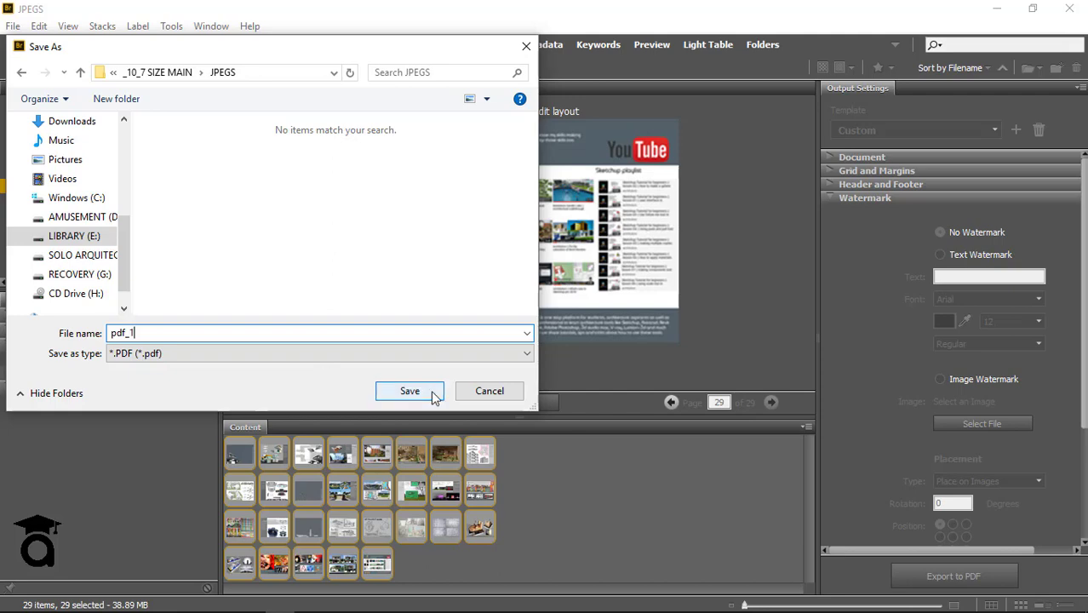
click(409, 391)
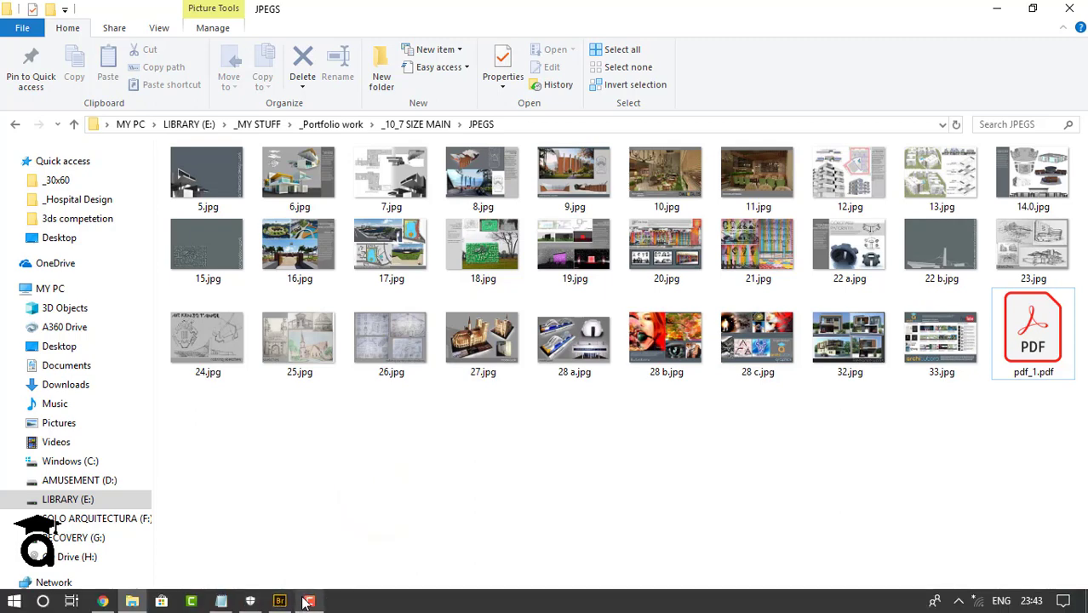
click(280, 601)
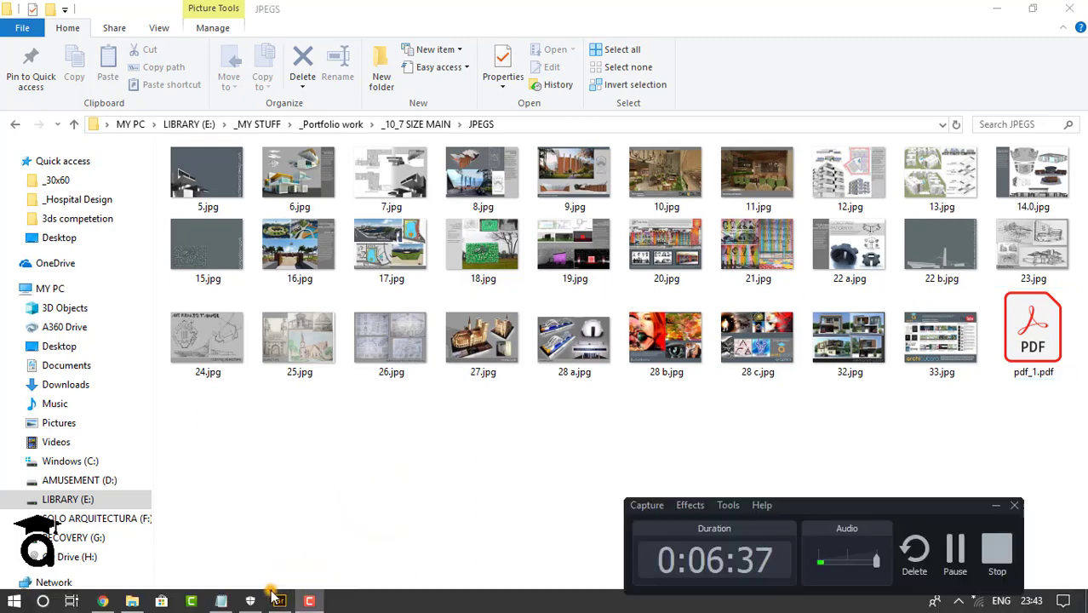
click(250, 601)
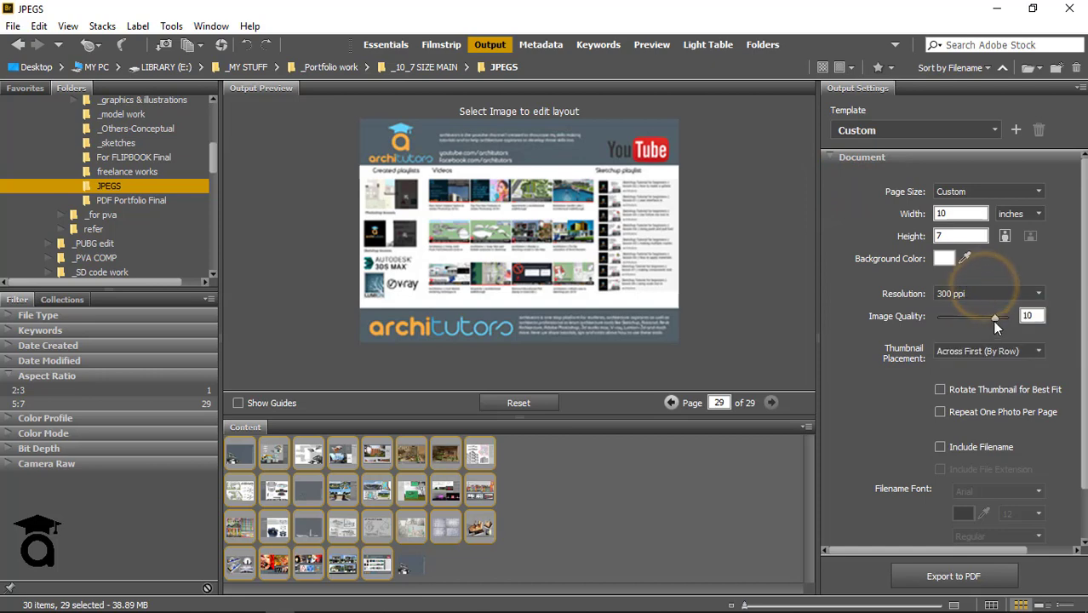
Step: Lower Image Quality to 7 and export a second PDF, pdf_2
drag(994, 317, 975, 316)
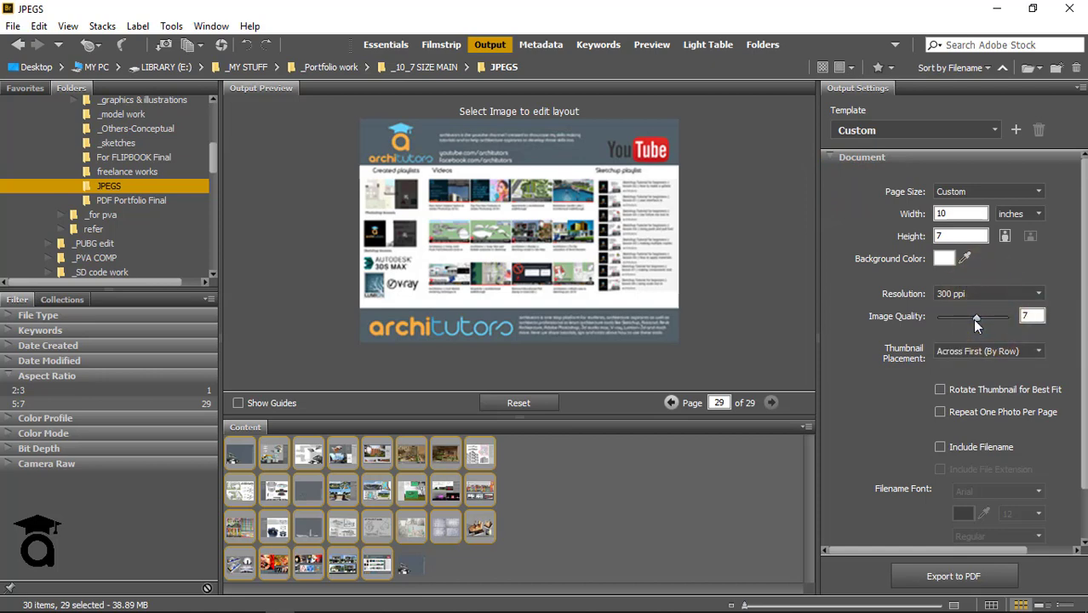
click(953, 575)
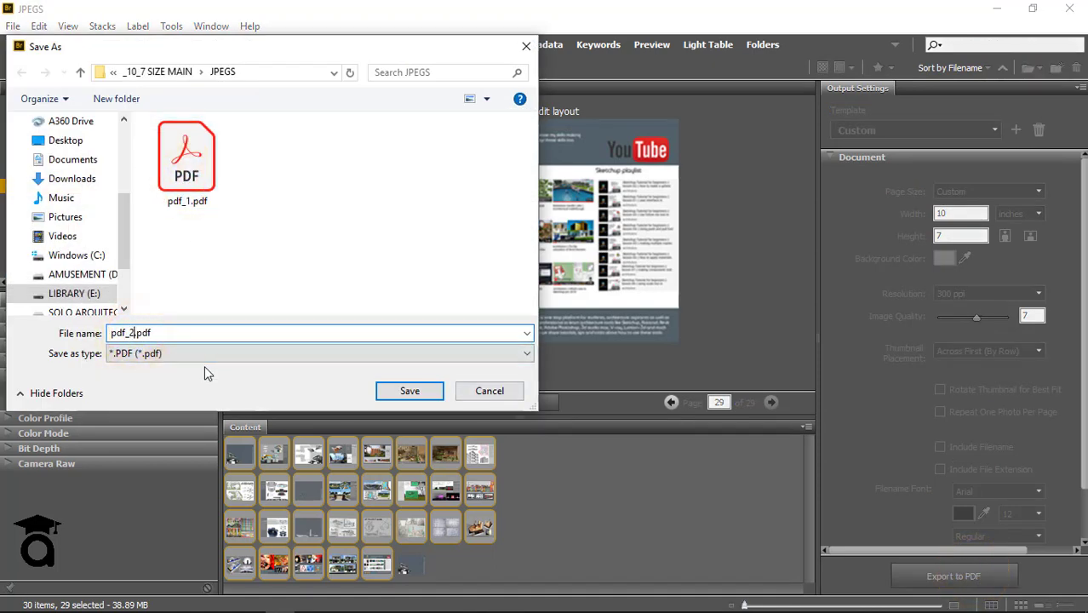
click(410, 391)
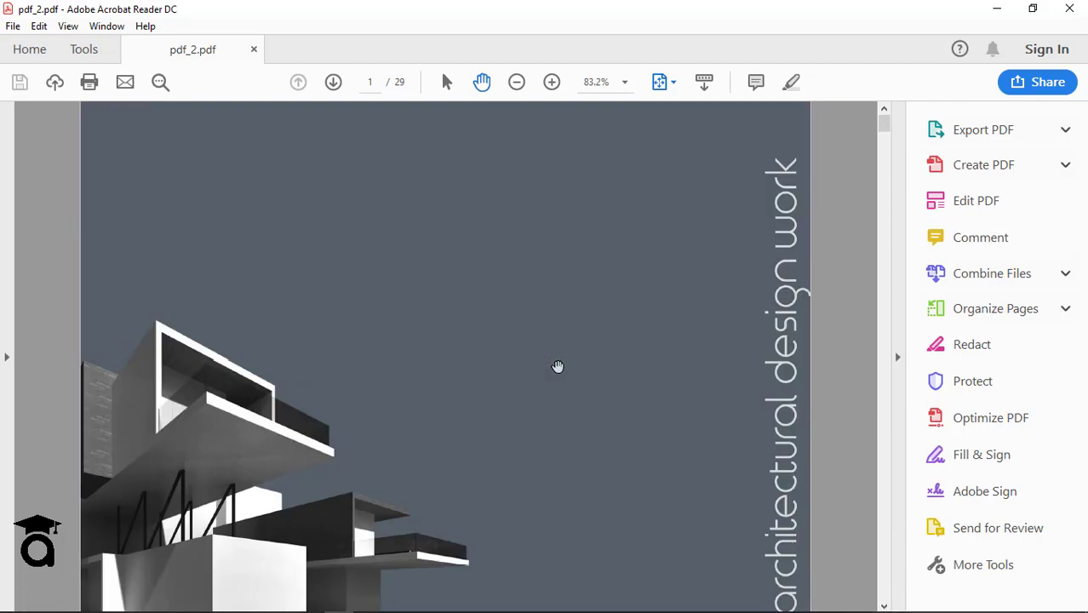
Step: Scroll through pdf_2 in Acrobat Reader to page 4 of 29
scroll(down, 3)
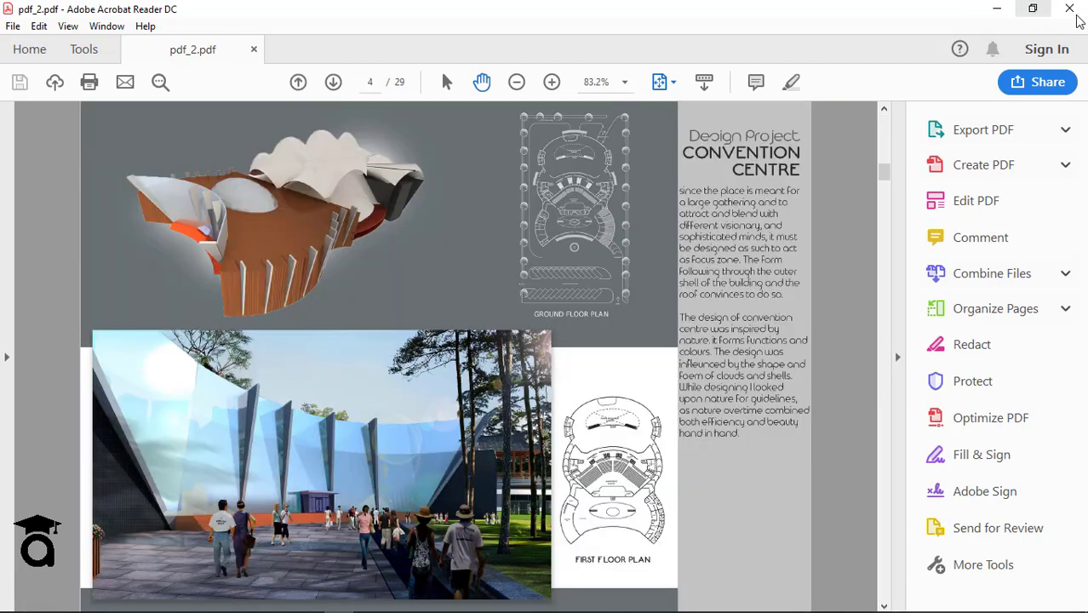